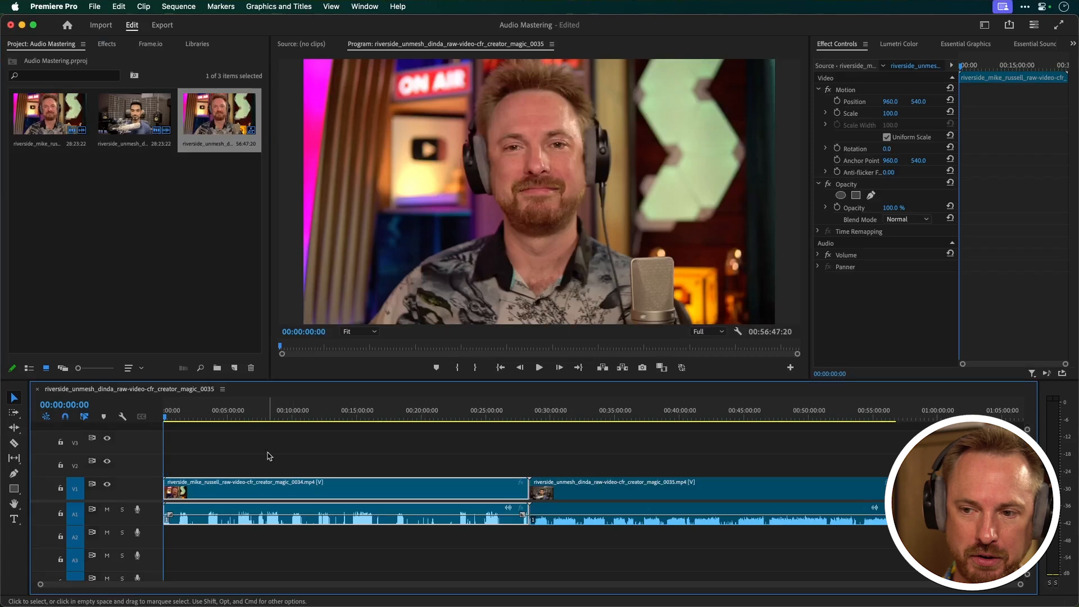
mouse_move(425, 488)
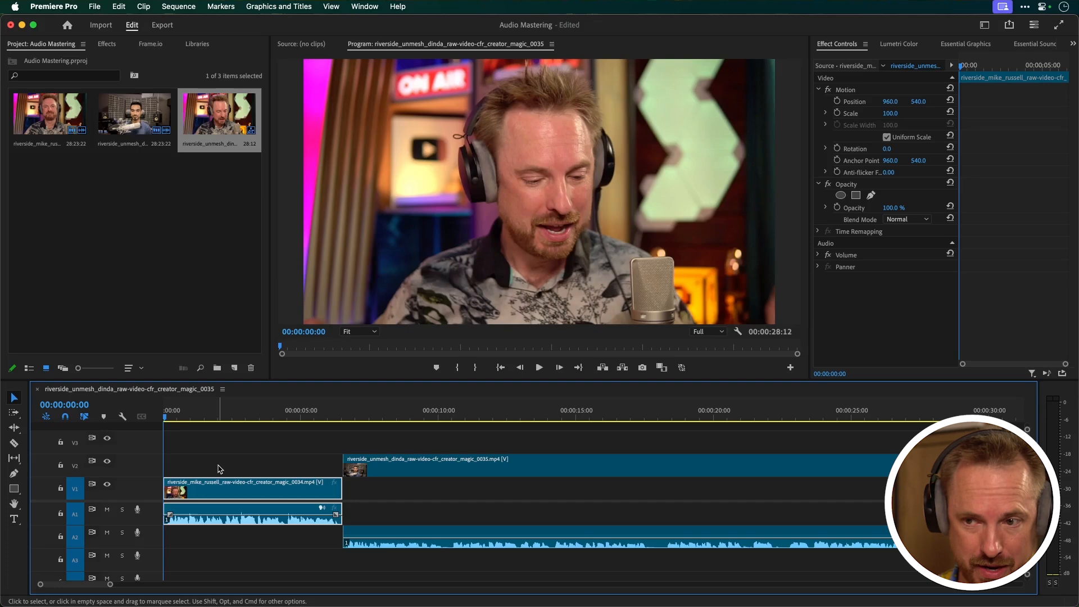
left_click(539, 367)
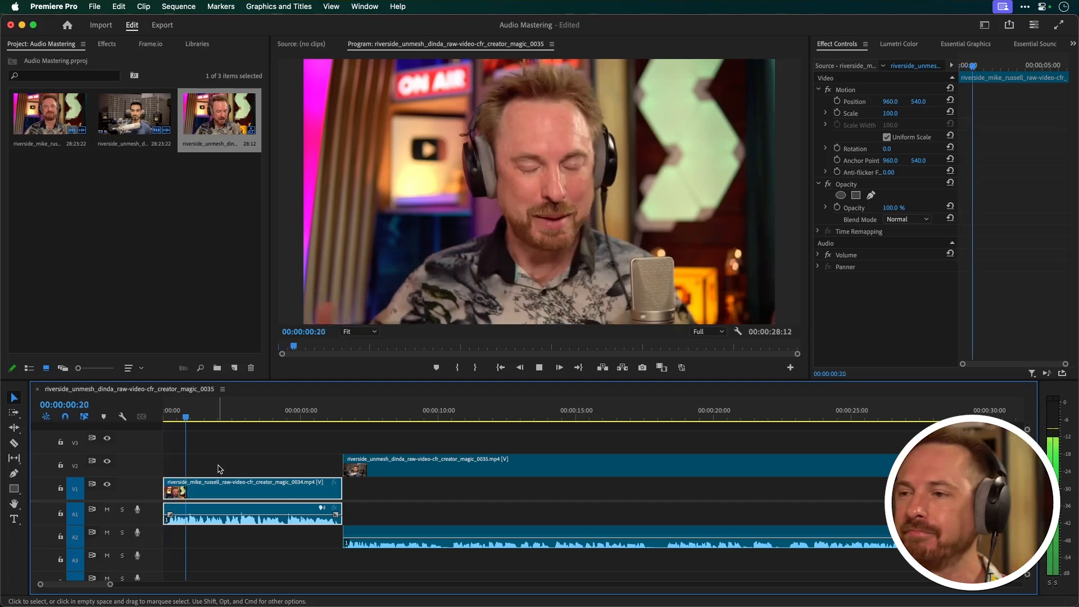
left_click(343, 416)
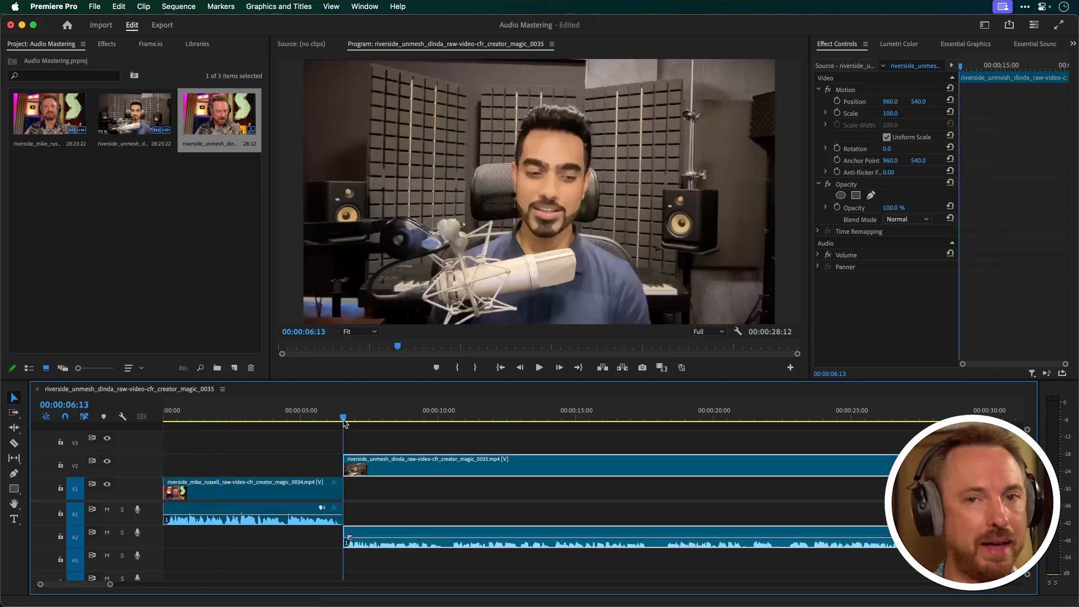
left_click(539, 367)
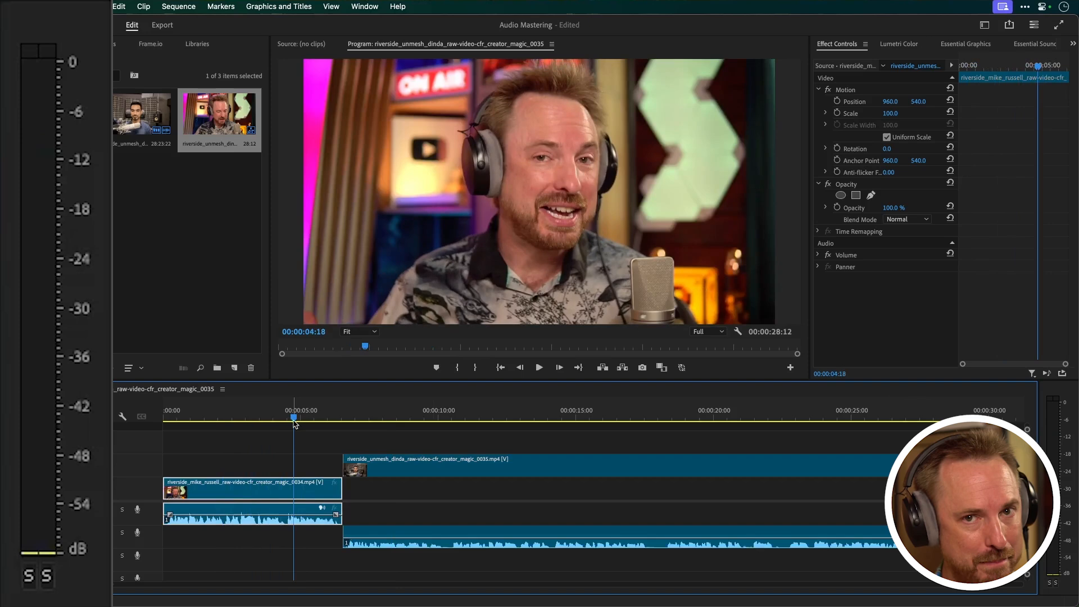
mouse_move(402, 414)
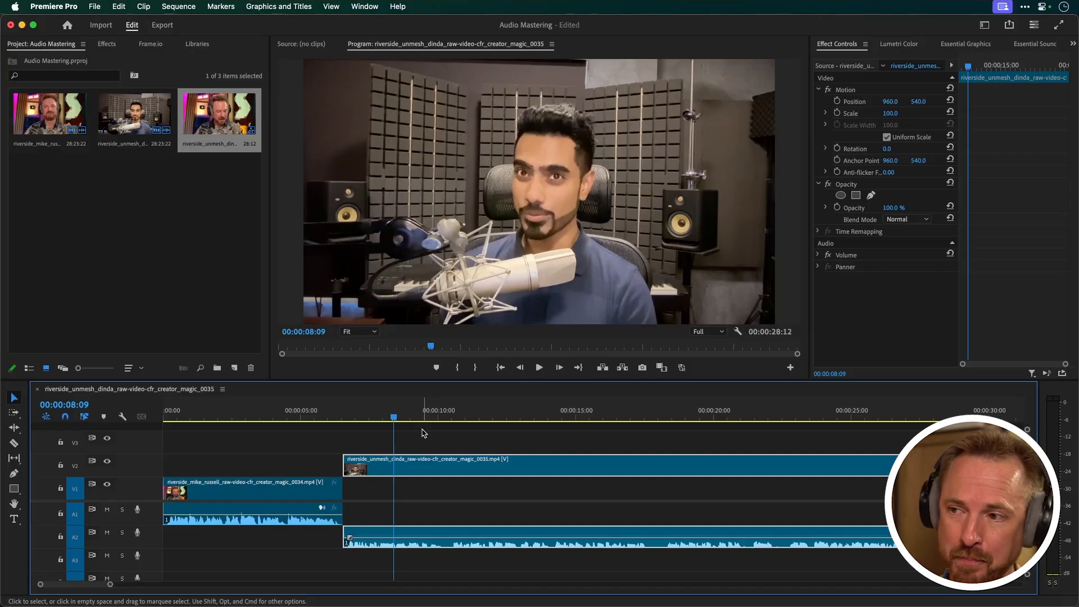
left_click(256, 417)
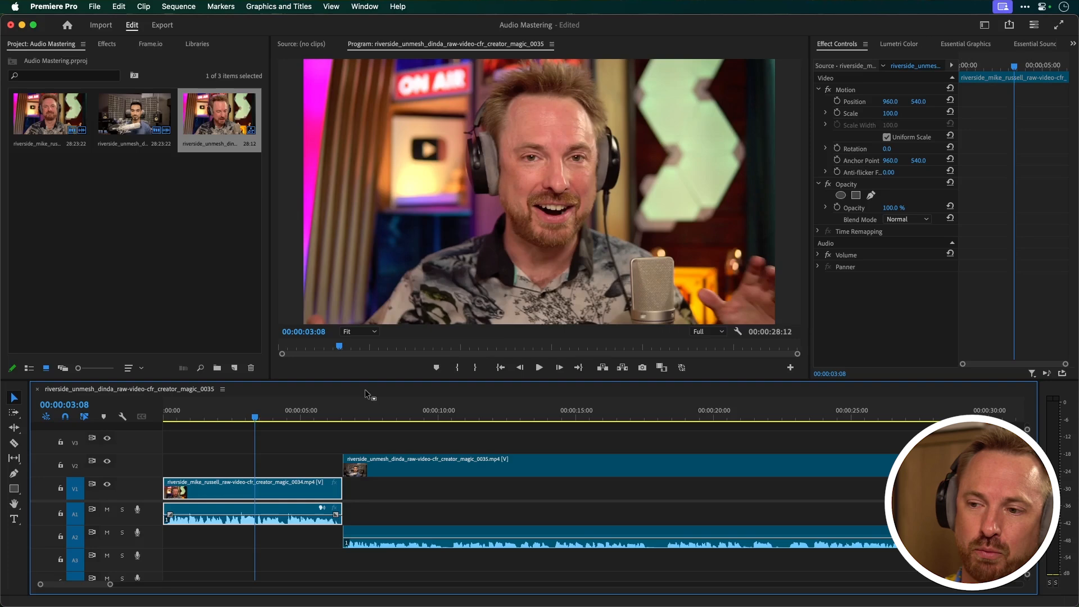
- Select both podcast clips, tag them as Dialogue, and auto-match their loudness to -23 LUFS
left_click_drag(309, 444, 422, 554)
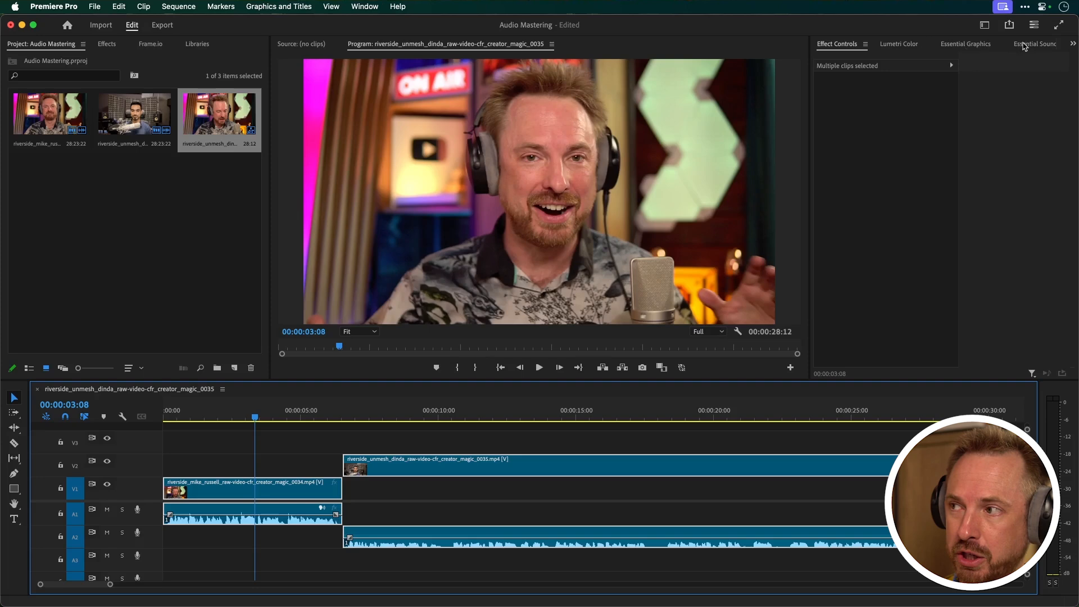
left_click(364, 6)
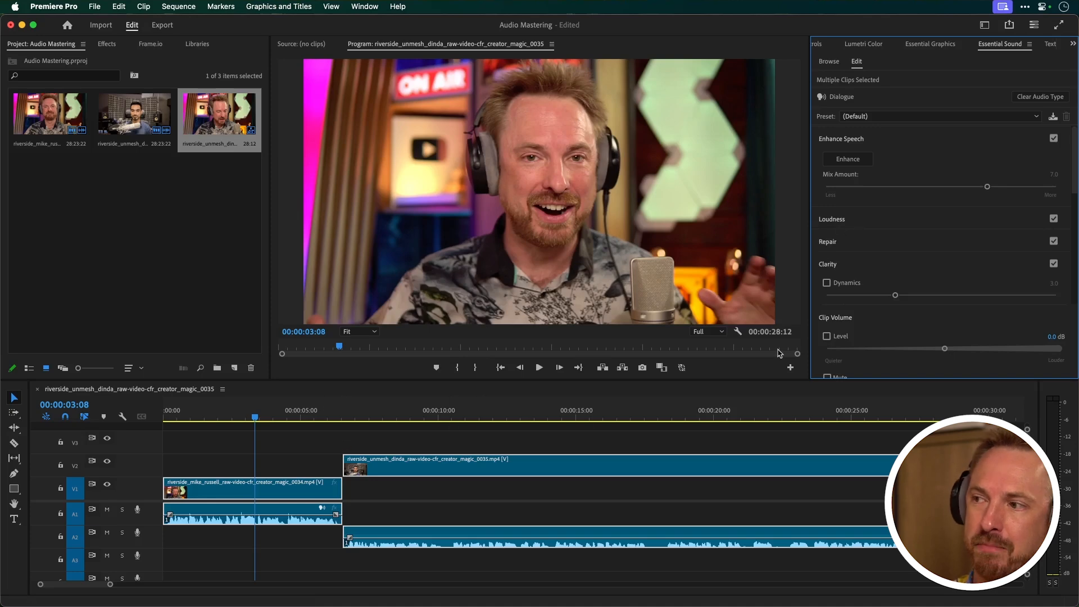
left_click(831, 219)
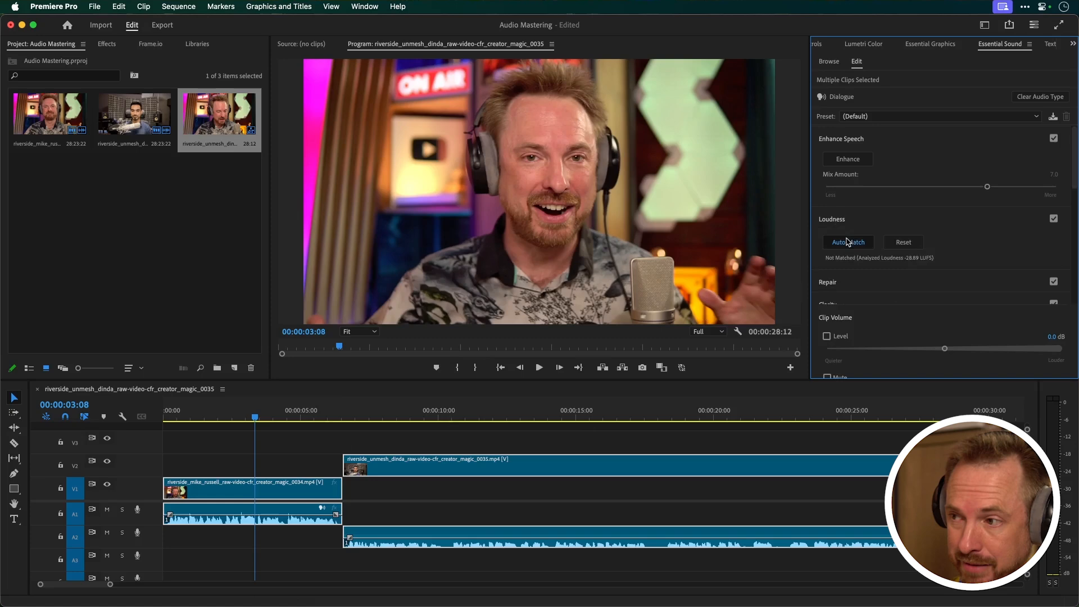
left_click(847, 241)
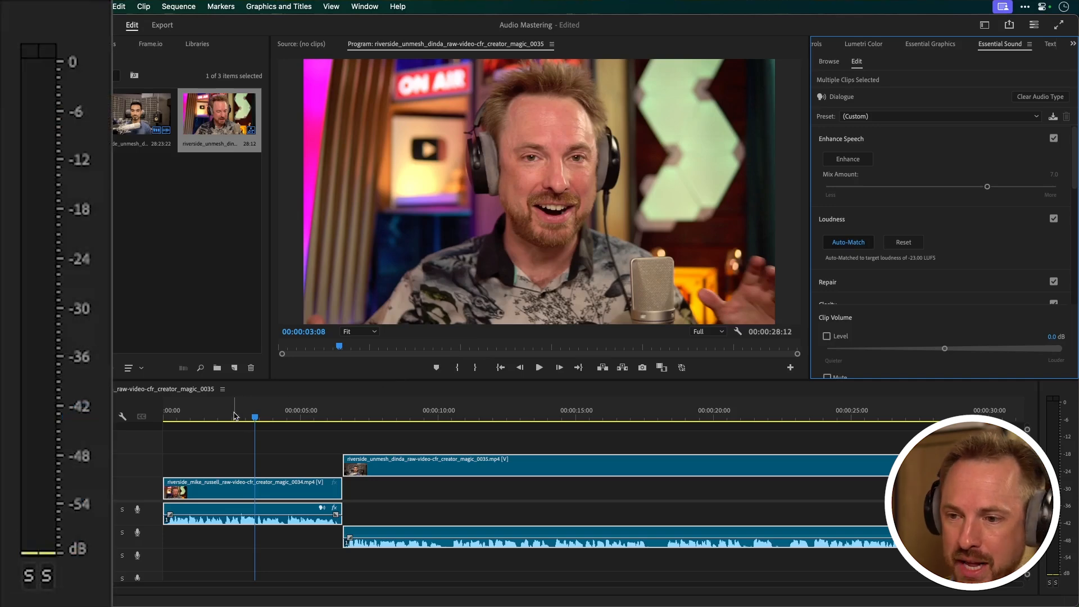
left_click(539, 366)
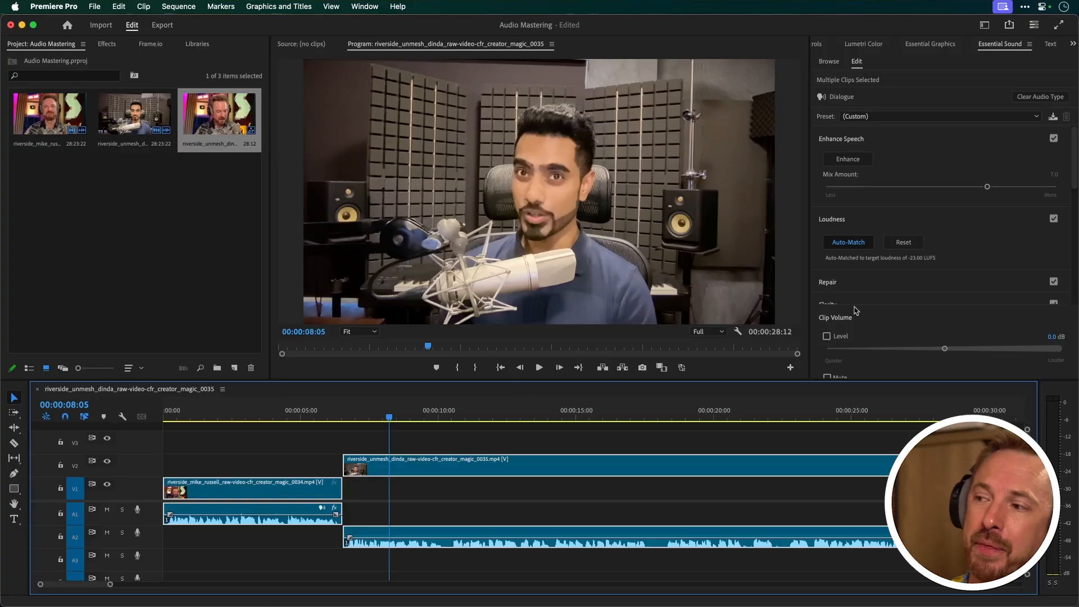
mouse_move(955, 236)
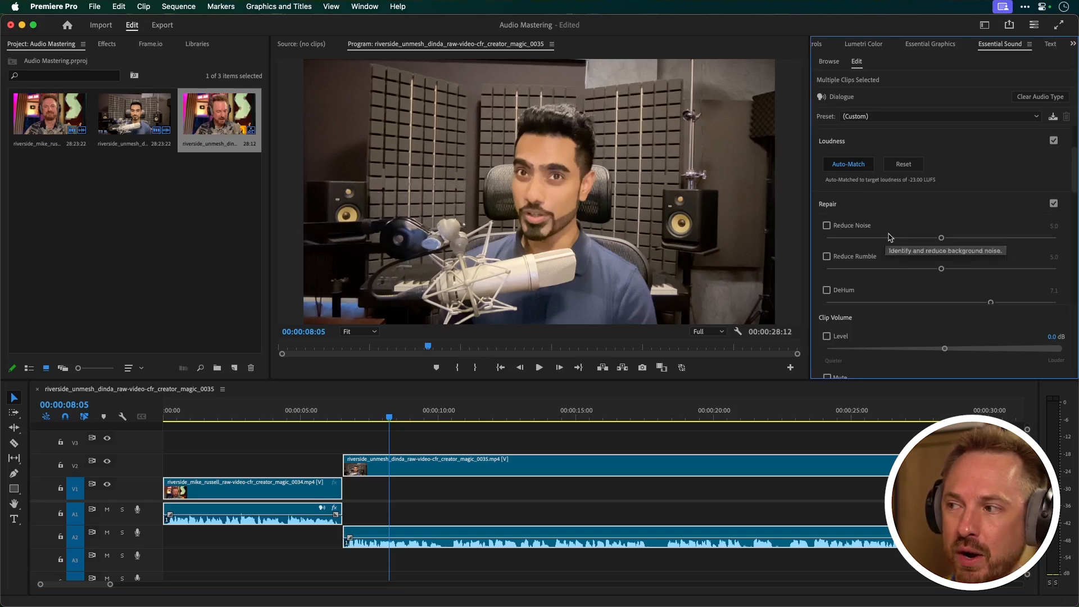
left_click(827, 225)
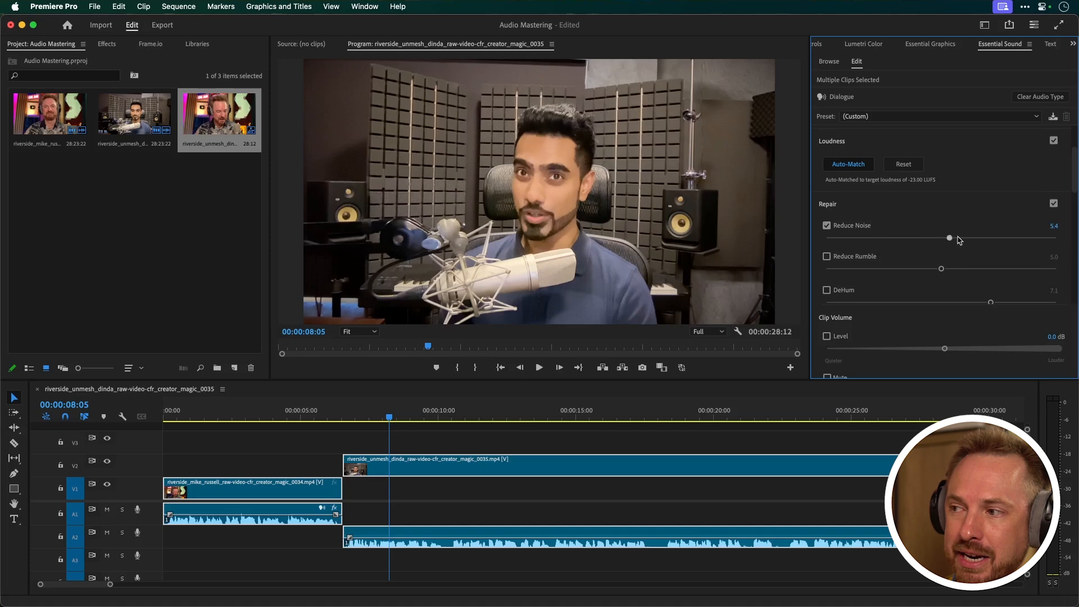
left_click_drag(950, 239, 1058, 239)
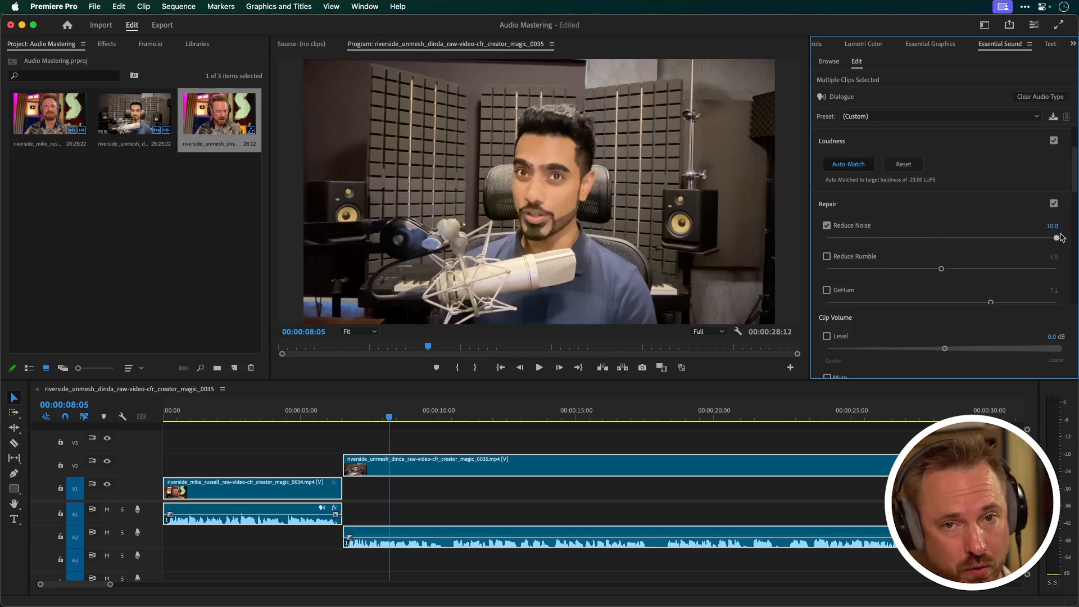
left_click_drag(1058, 237, 836, 236)
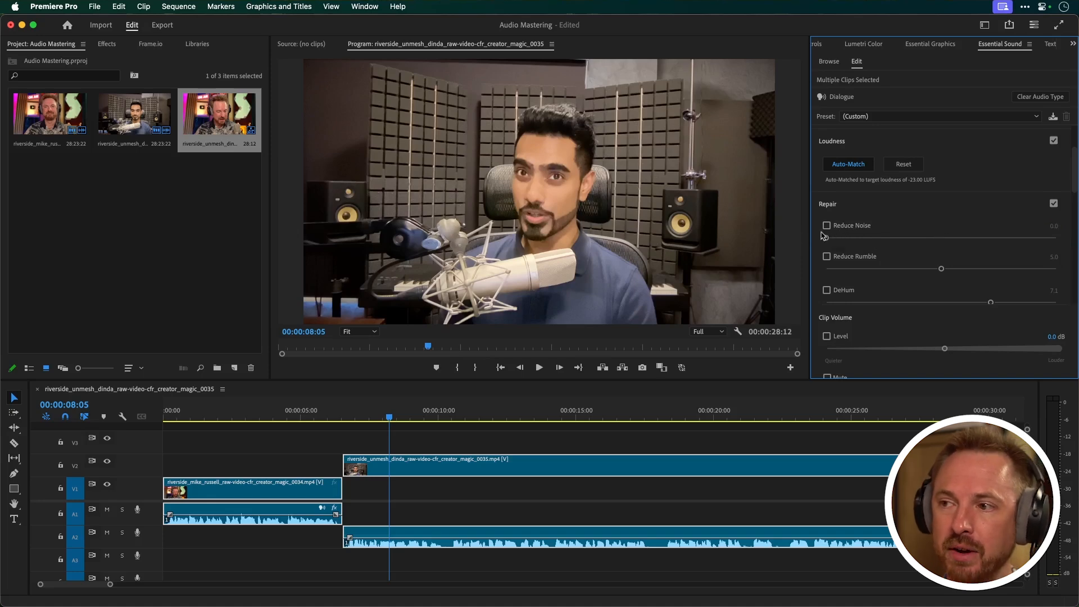
mouse_move(810, 251)
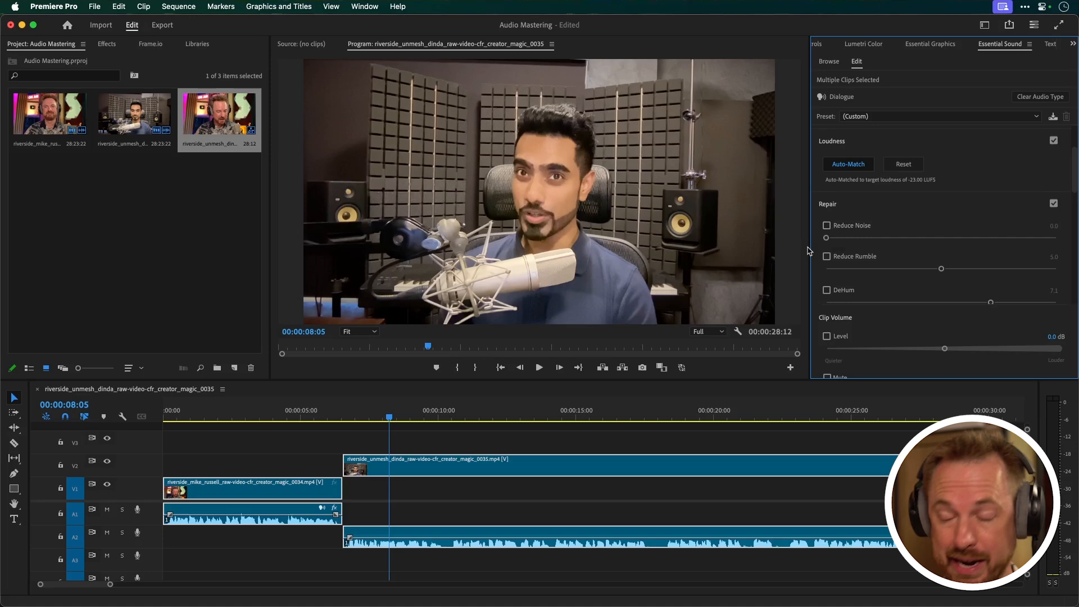
left_click(828, 204)
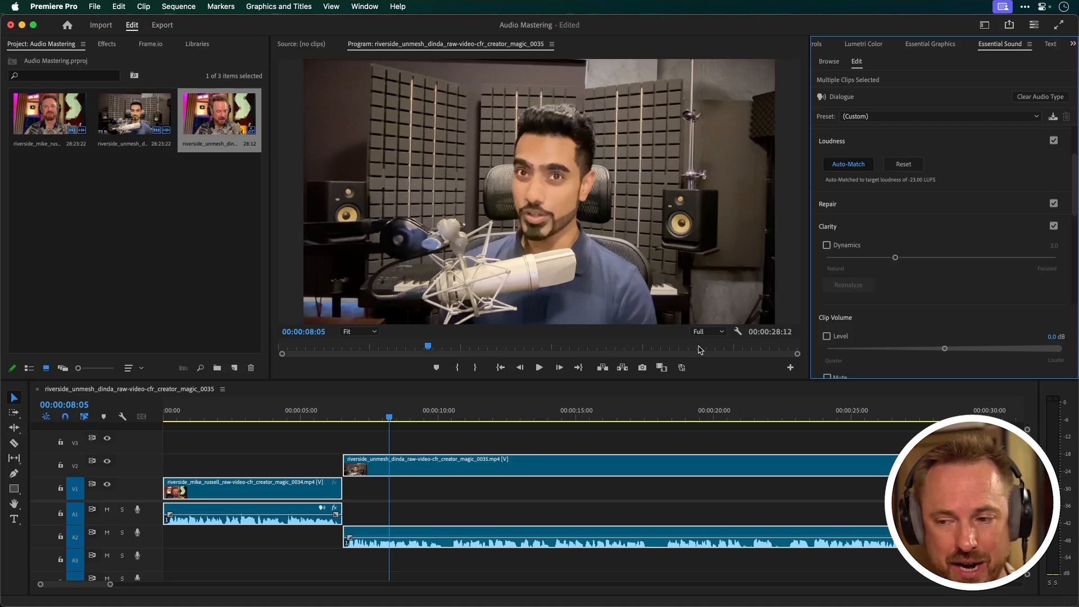
mouse_move(332, 413)
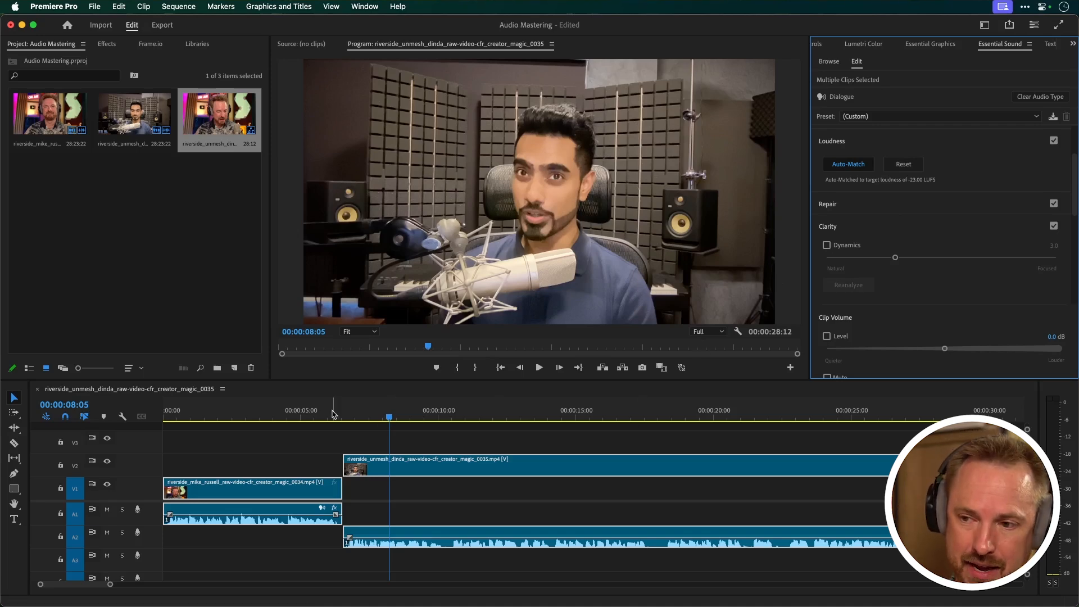
- Play the sequence and switch on Clarity Dynamics for the first speaker's clip
left_click(279, 418)
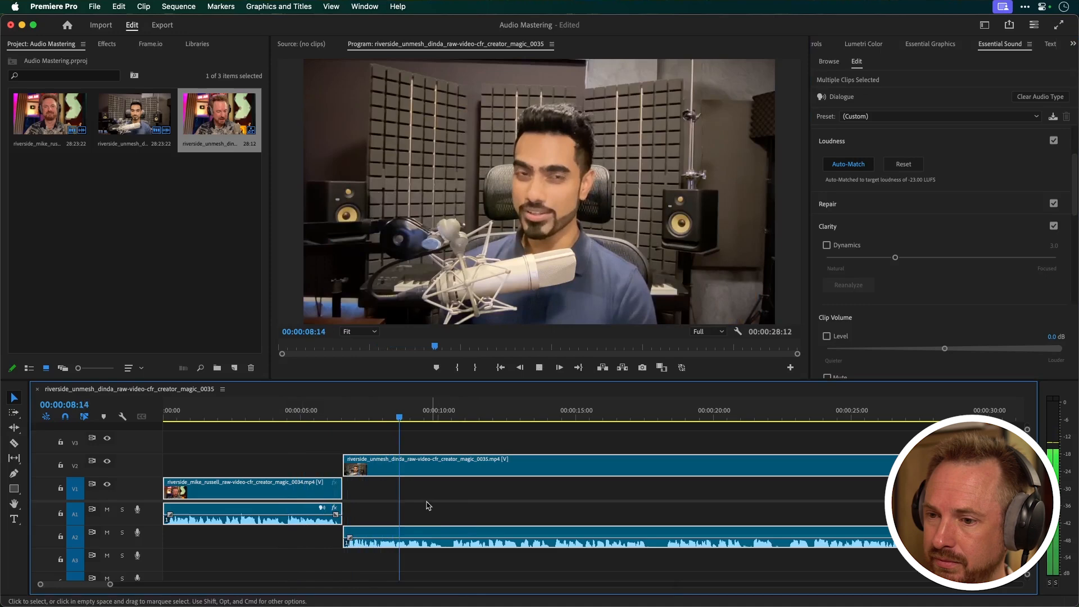
left_click(281, 417)
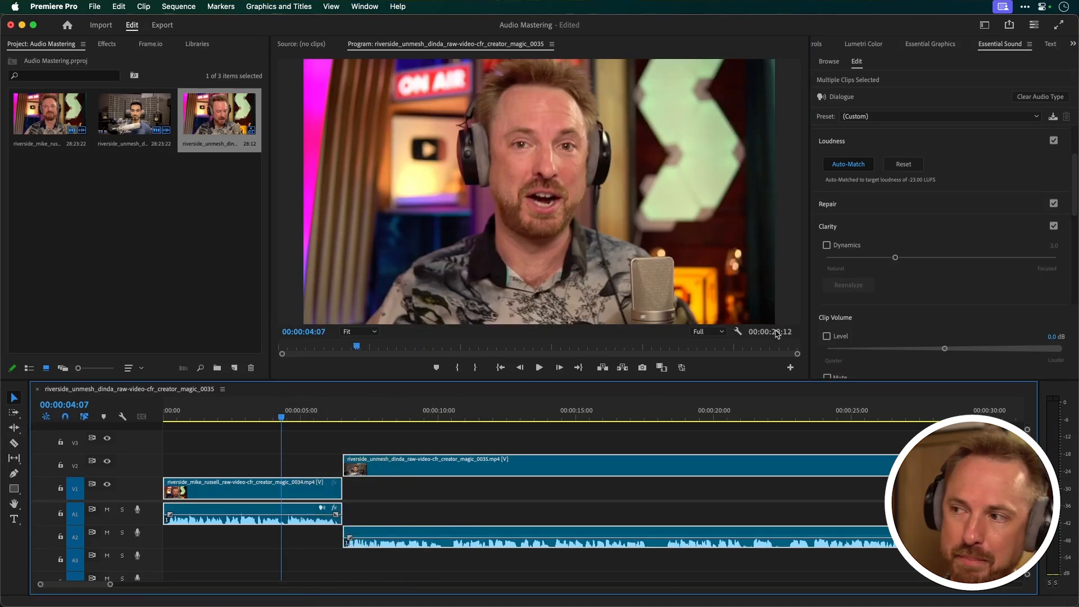
left_click(827, 245)
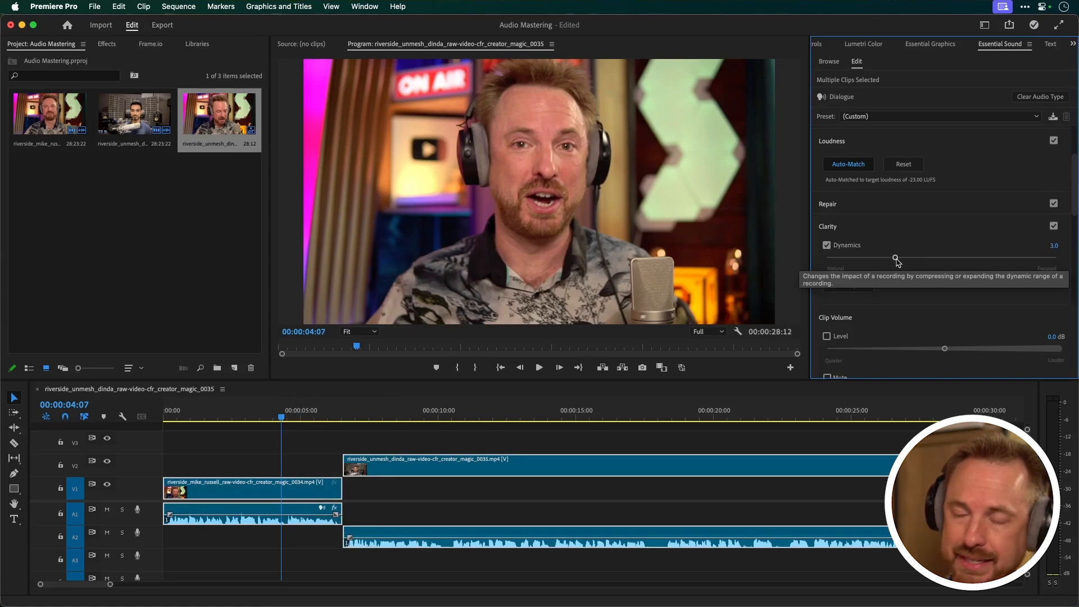
left_click(539, 367)
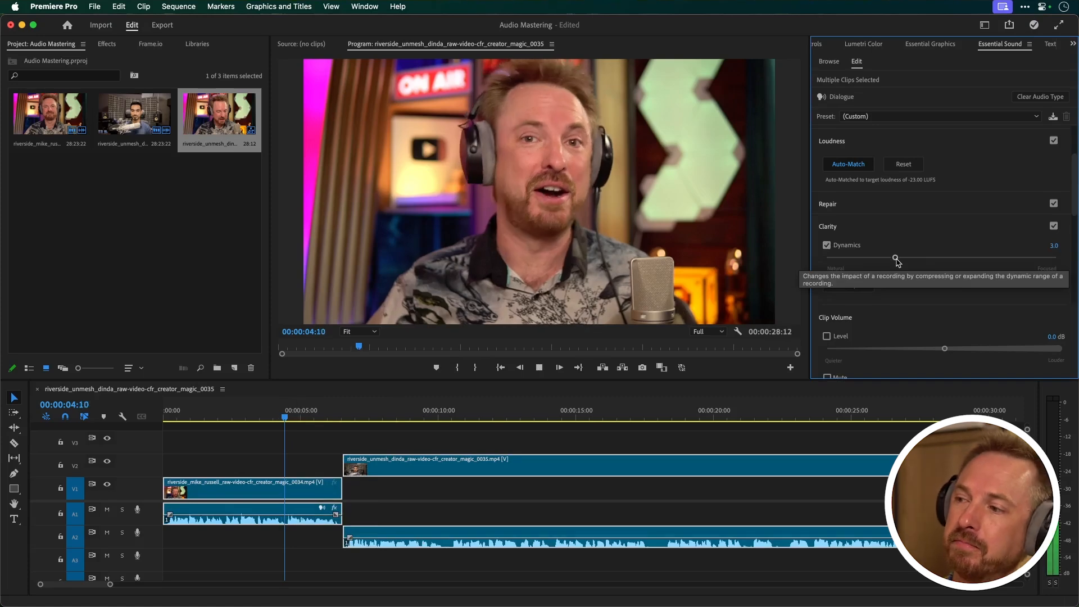
- Audition several Dynamics strengths, ending with Dynamics at full strength, 10.0
left_click_drag(896, 257, 996, 256)
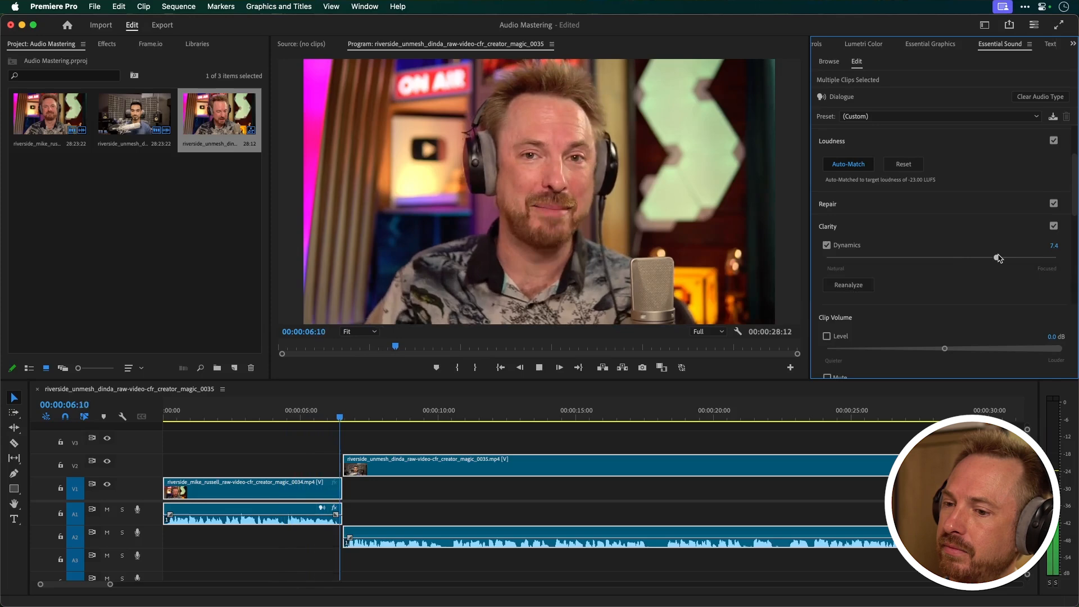
left_click_drag(998, 258, 943, 257)
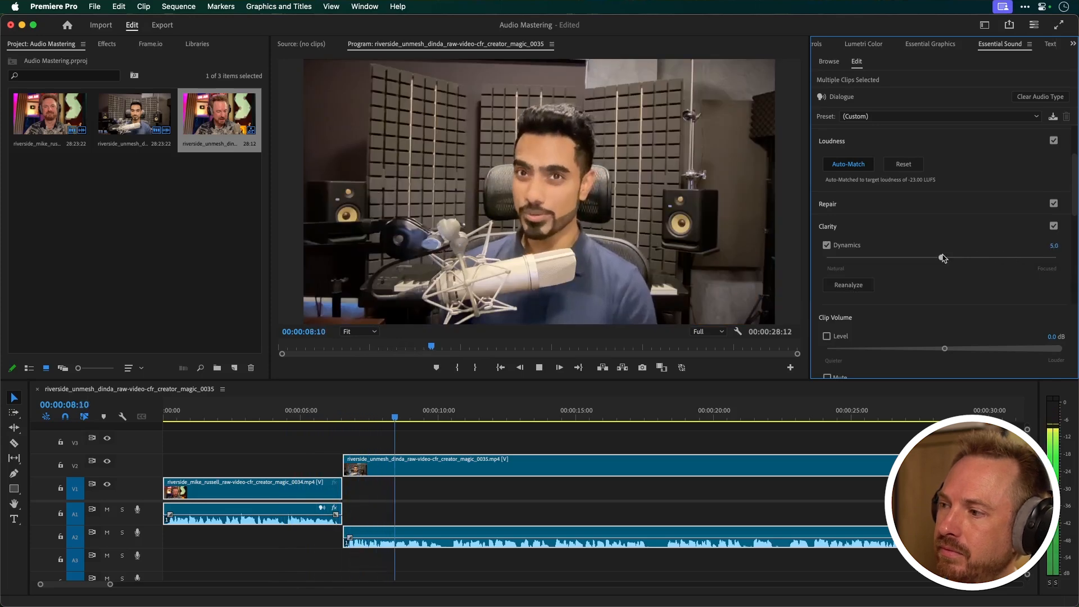
left_click_drag(943, 258, 826, 258)
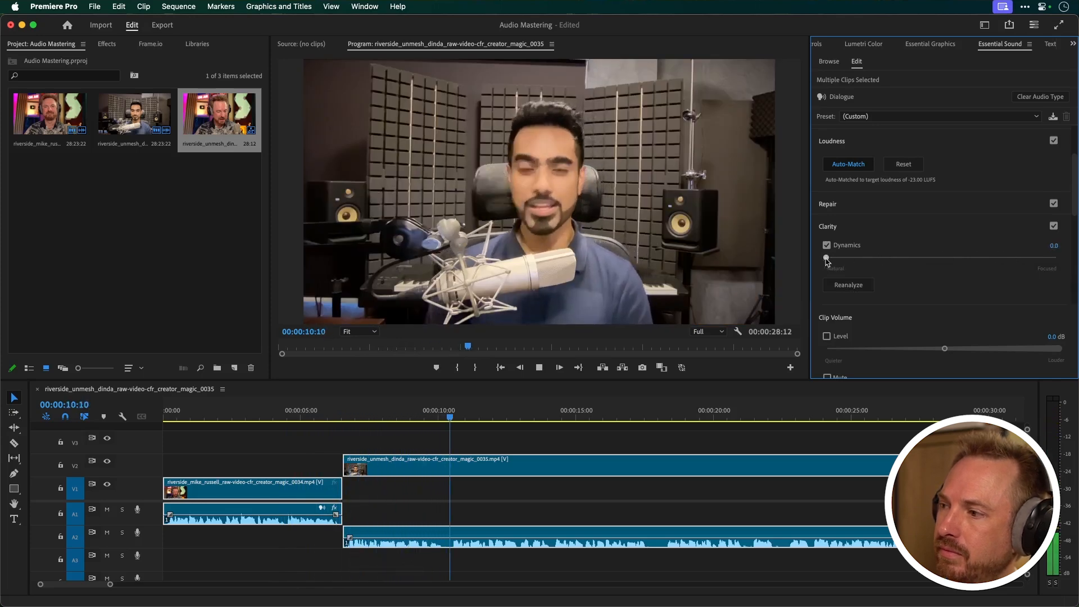
left_click_drag(826, 258, 1044, 258)
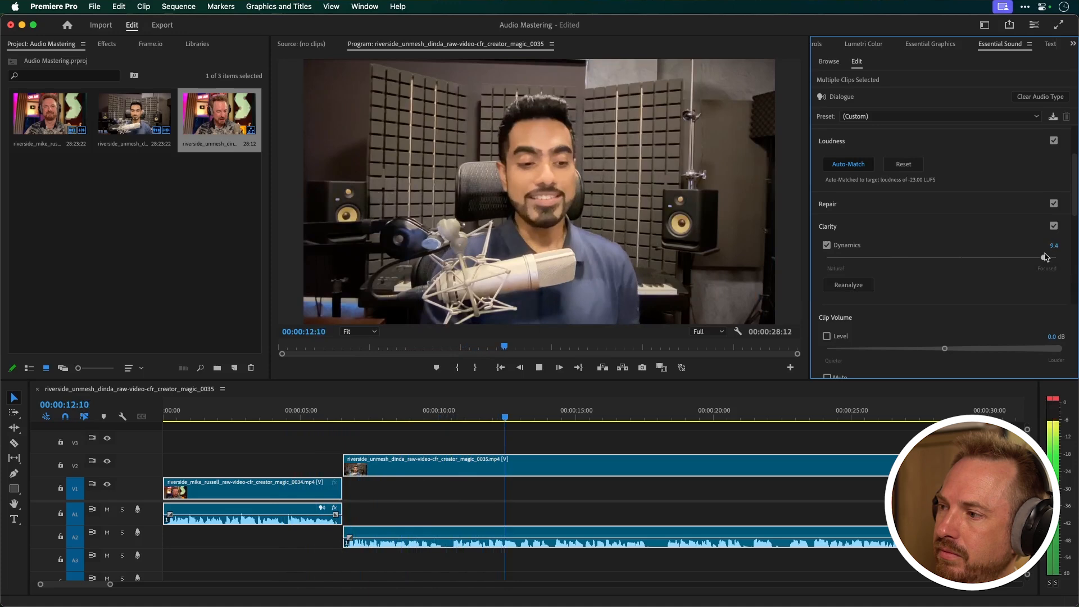
left_click_drag(1045, 257, 987, 257)
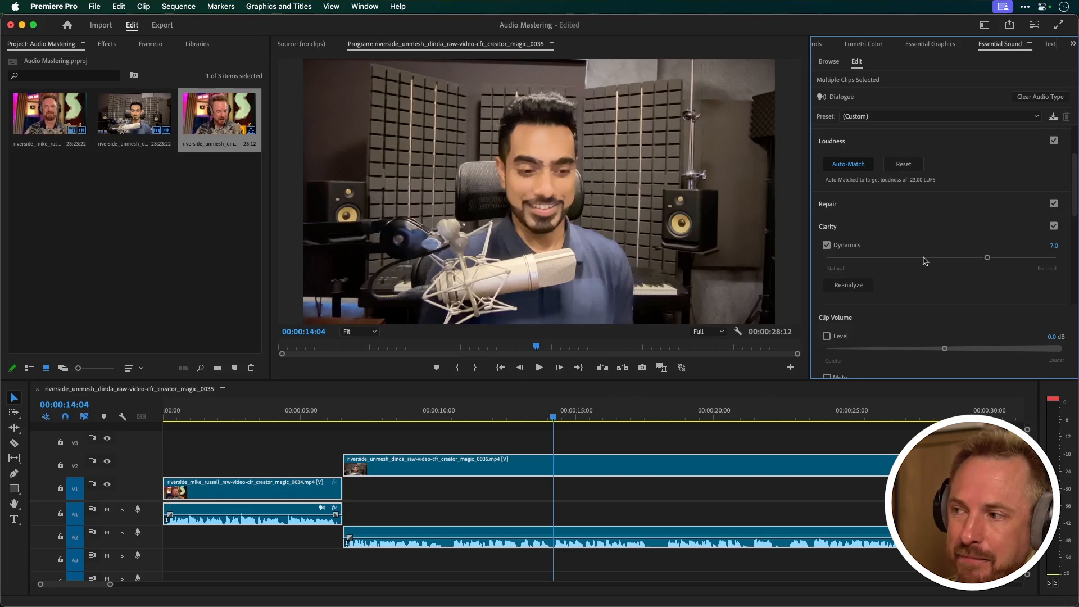
left_click_drag(987, 257, 919, 257)
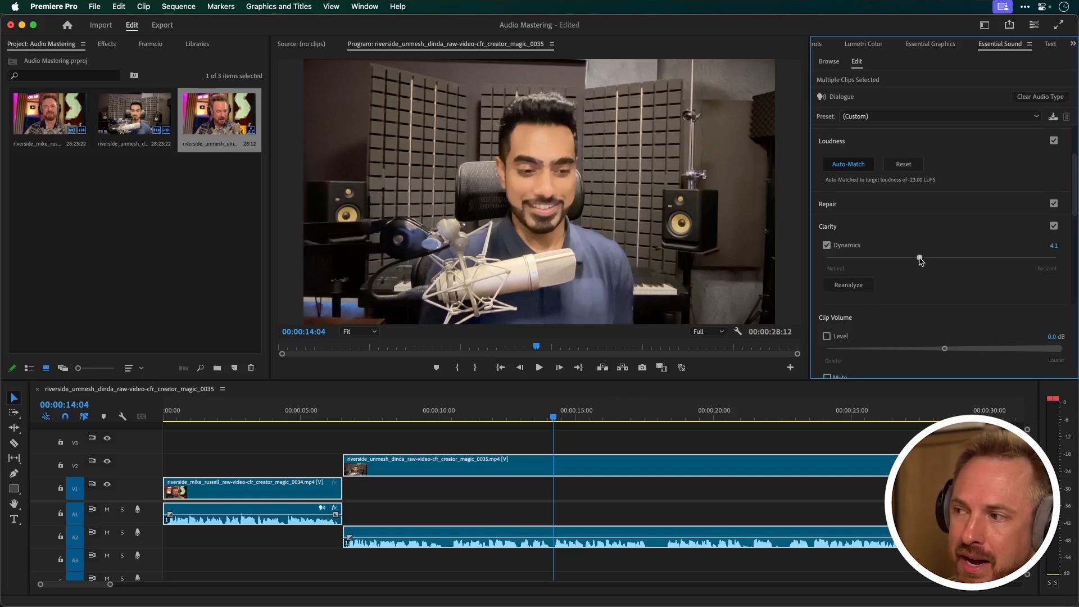
left_click_drag(923, 257, 919, 258)
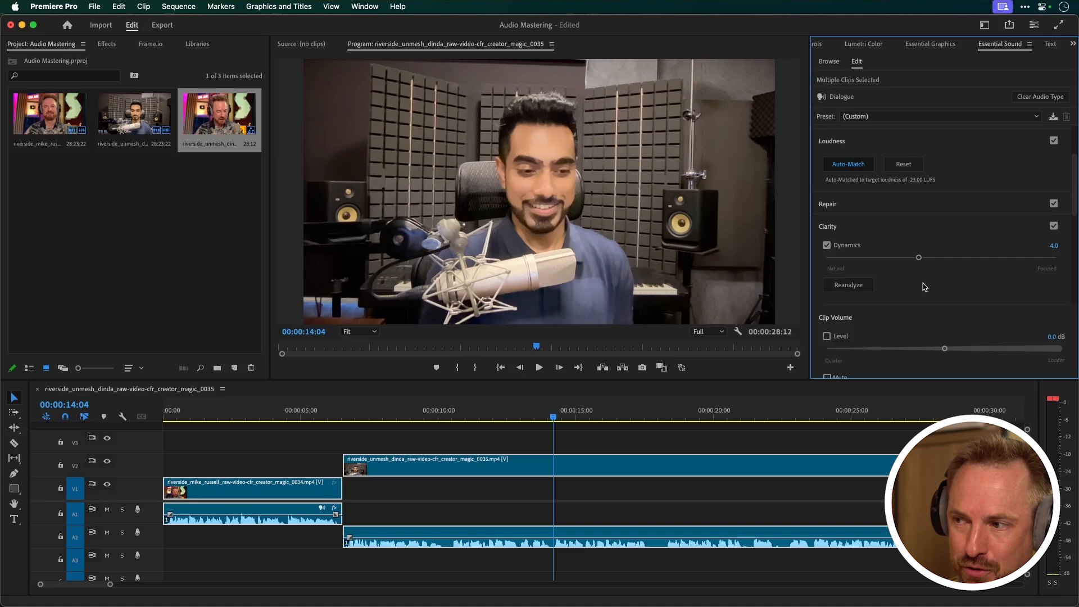
mouse_move(916, 309)
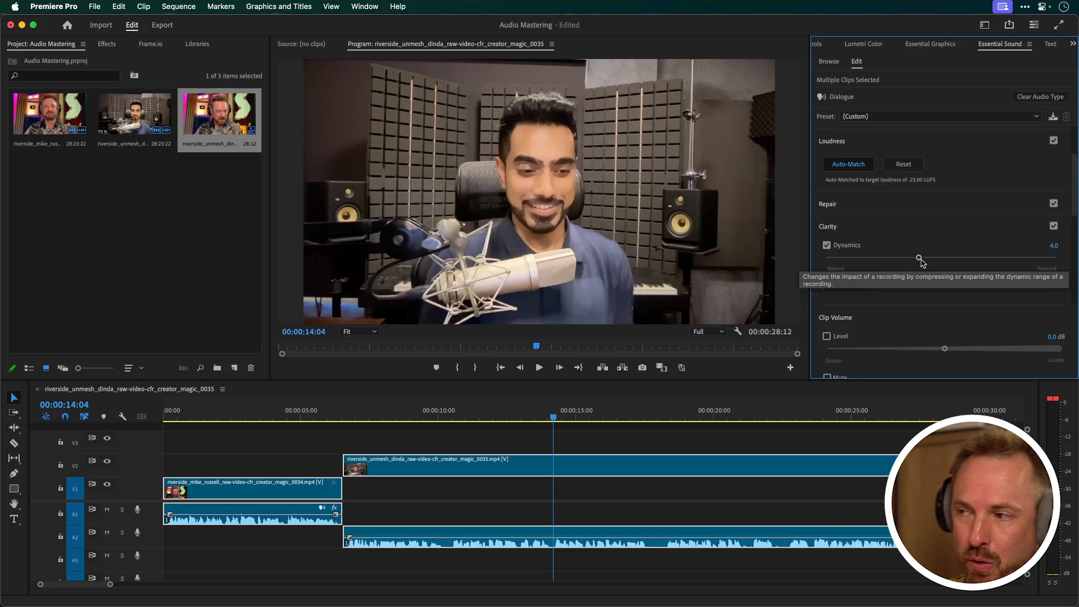
left_click_drag(919, 258, 1056, 258)
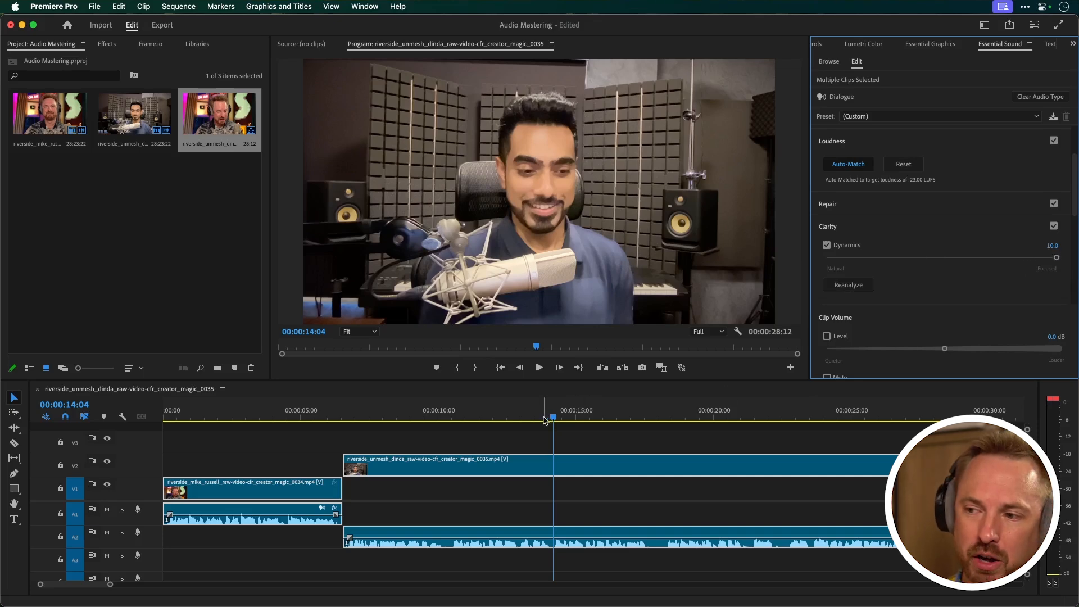
- Enable Clip Volume Level, try -2 dB then return to 0 dB, and set Dynamics to 4.0
left_click(539, 367)
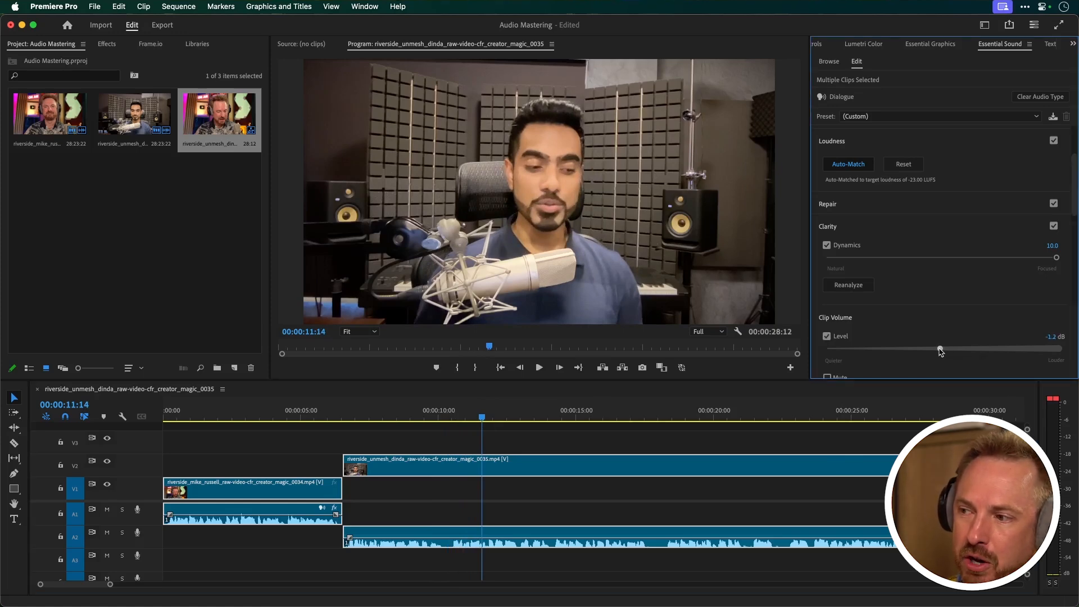
left_click_drag(939, 350, 935, 349)
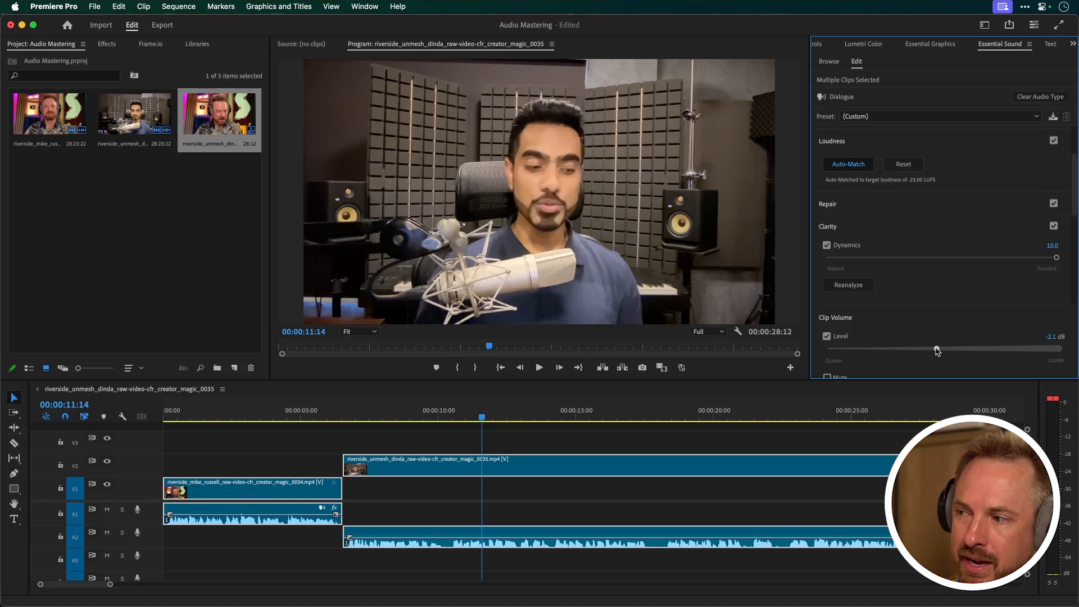
left_click_drag(934, 349, 938, 349)
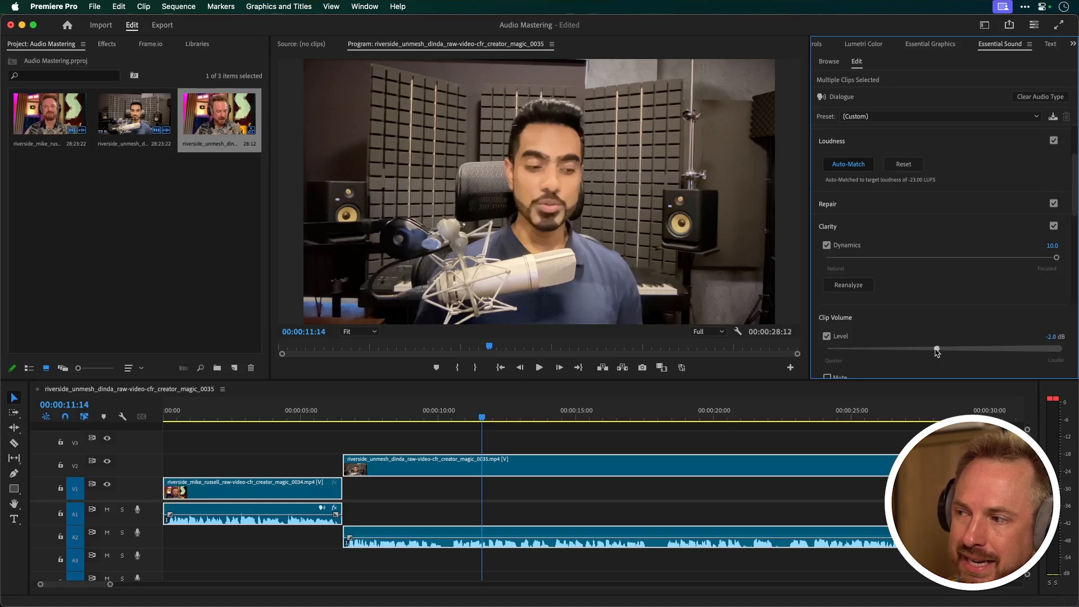
mouse_move(691, 406)
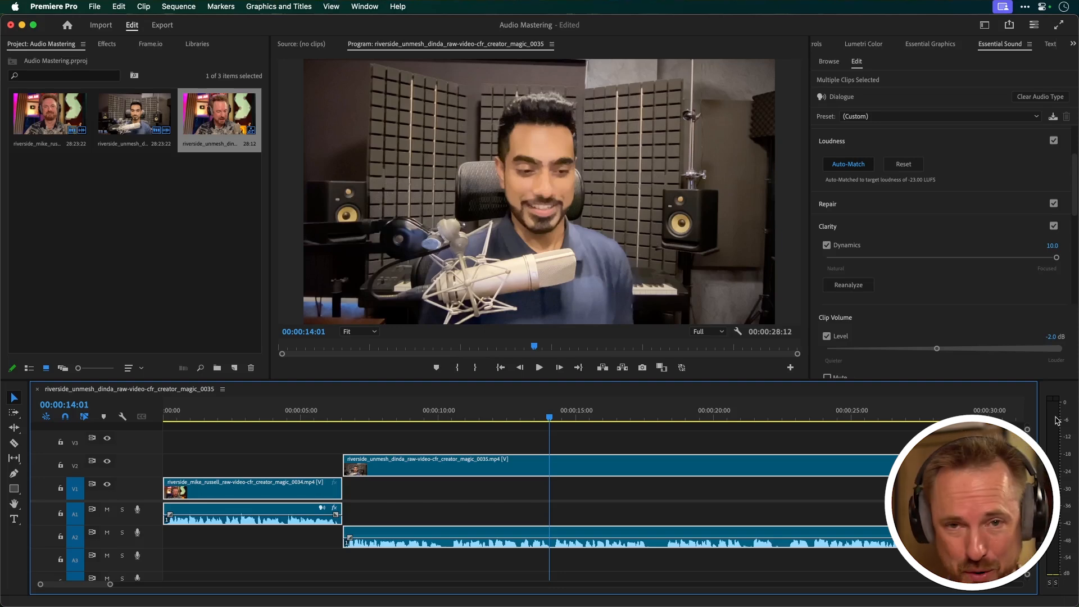
mouse_move(1037, 260)
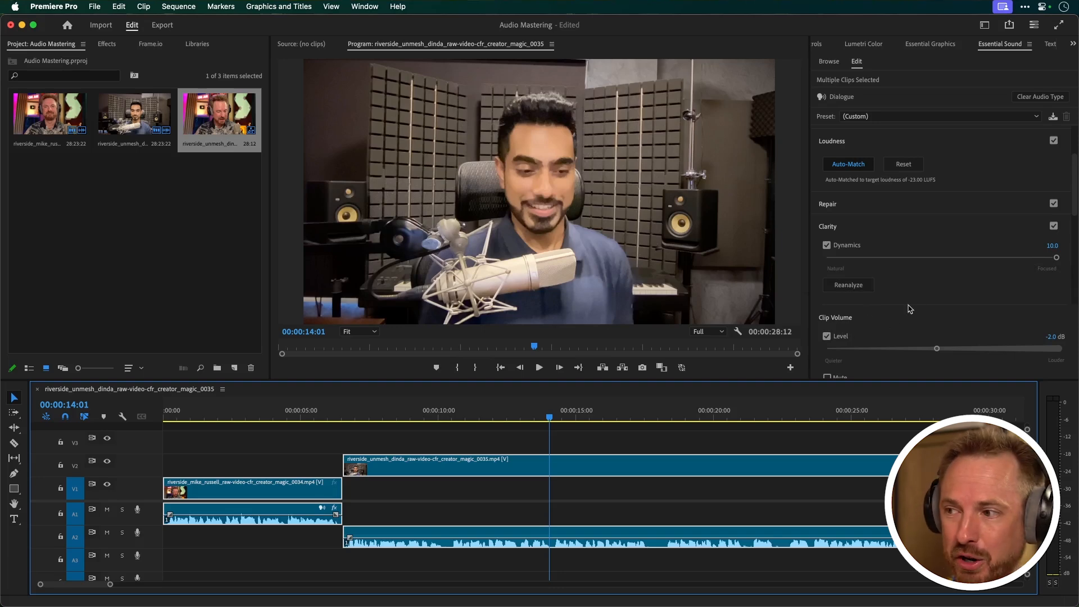
left_click_drag(1051, 258, 921, 258)
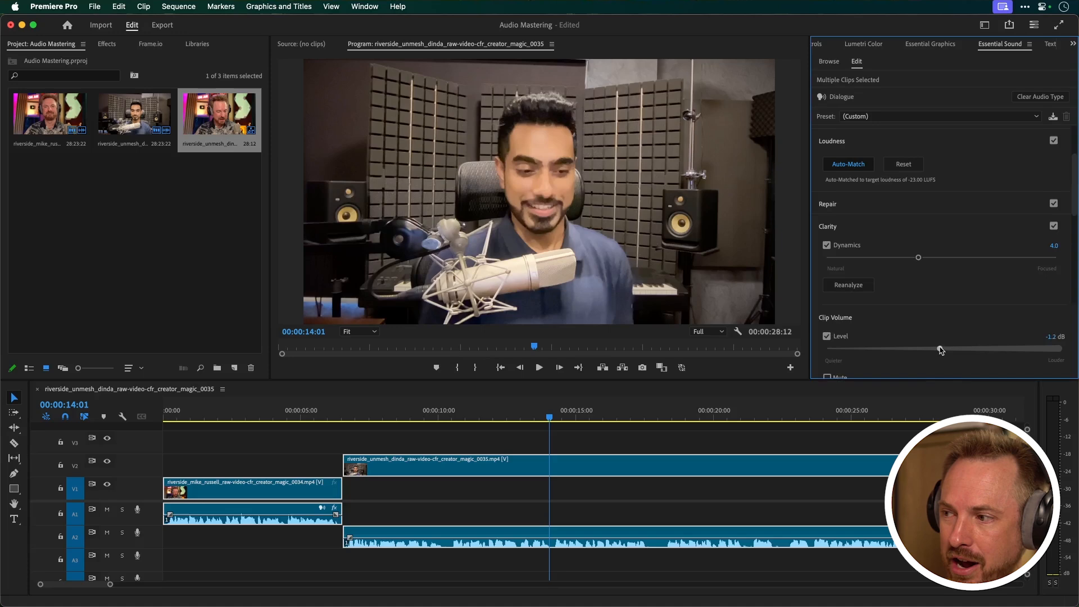
left_click_drag(918, 349, 945, 349)
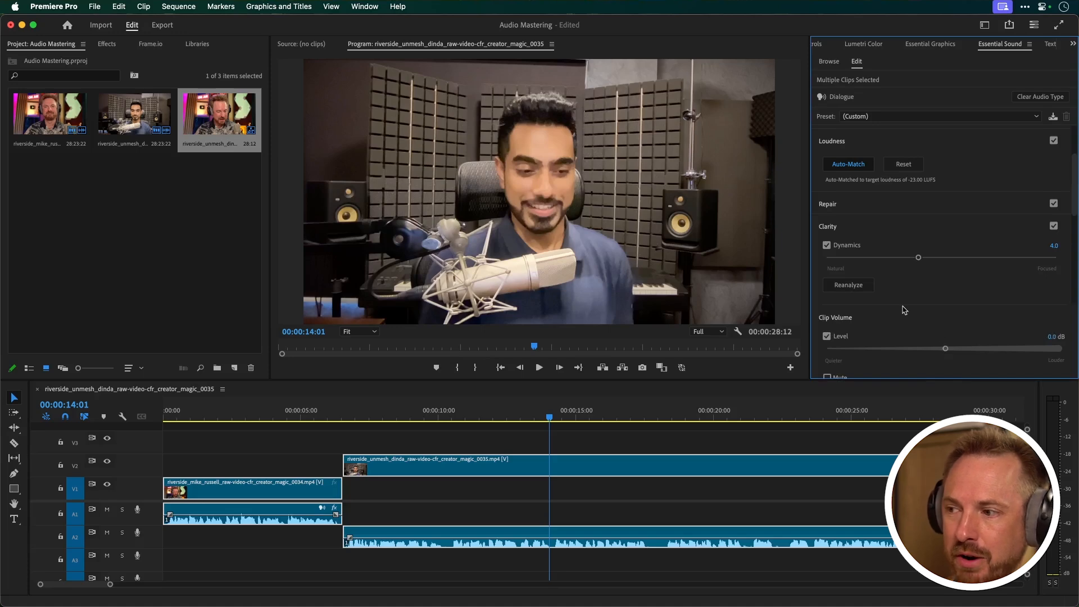
- Choose the Podcast Voice EQ preset for the dialogue clips in Essential Sound
scroll("down", 3)
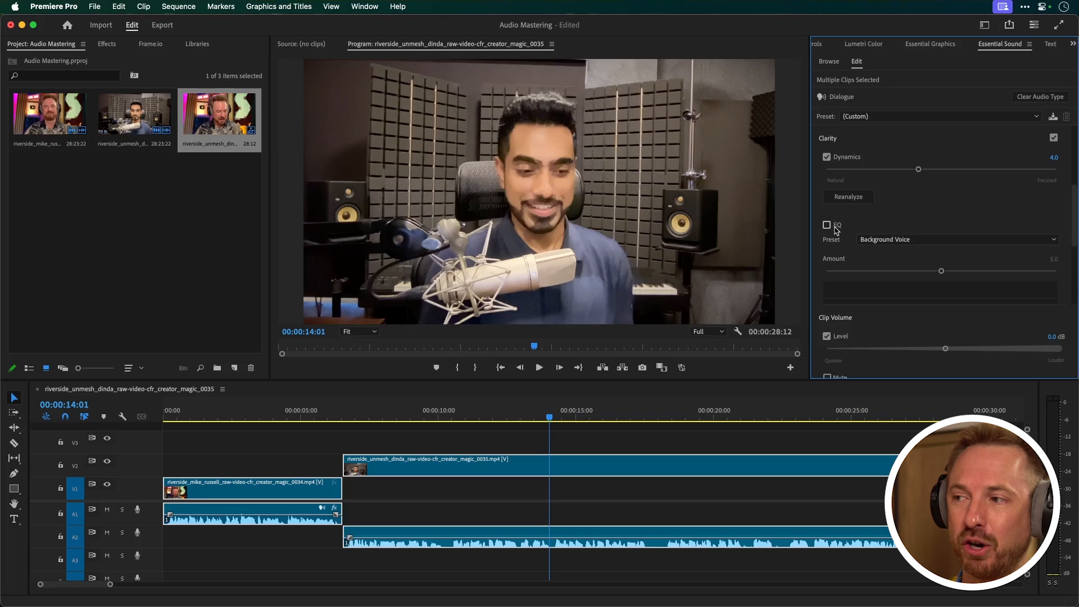
left_click(956, 239)
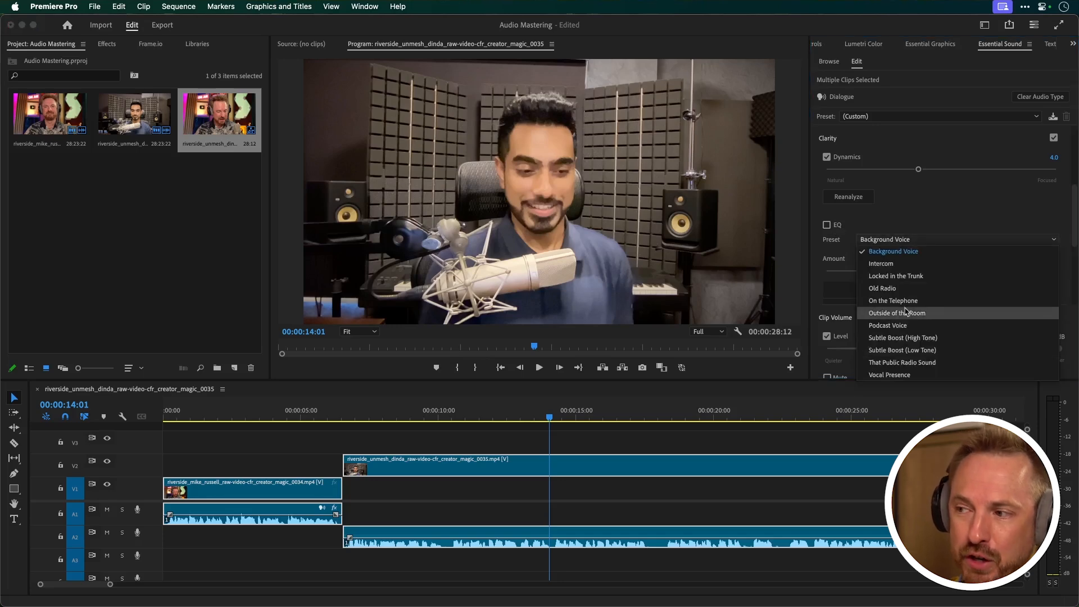
left_click(888, 325)
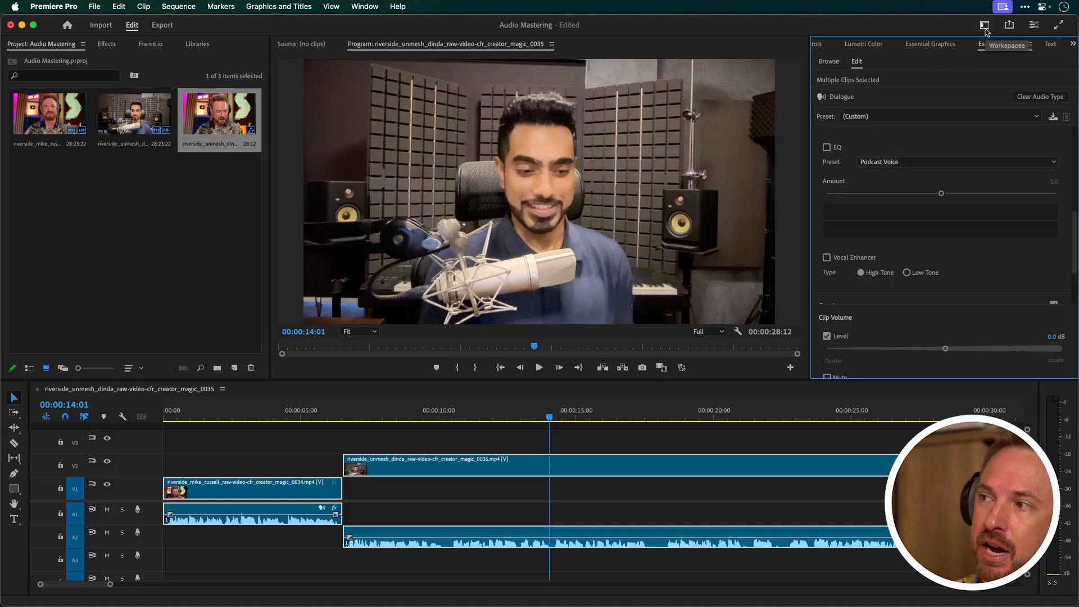
- Switch to the Audio workspace and open Audio 1's effect slot menu in the Track Mixer
left_click(984, 25)
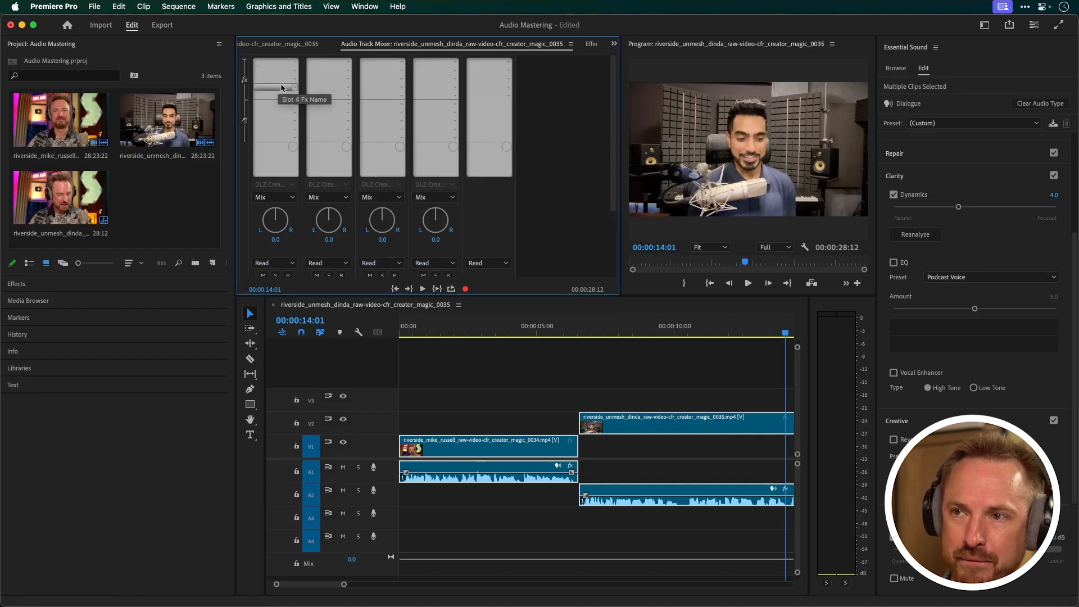
mouse_move(289, 77)
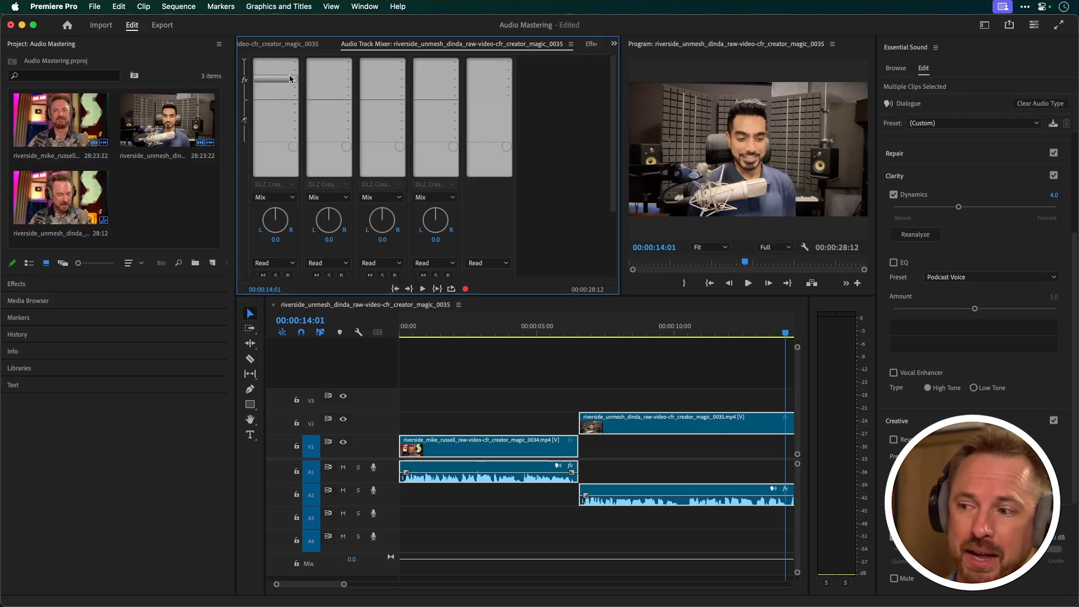
left_click(488, 448)
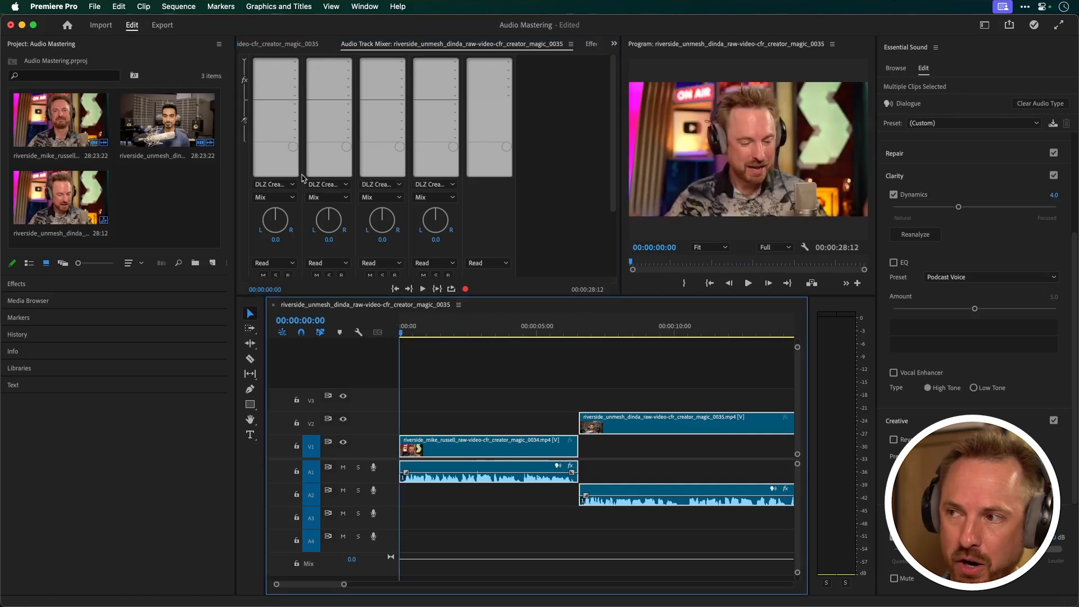
left_click(274, 65)
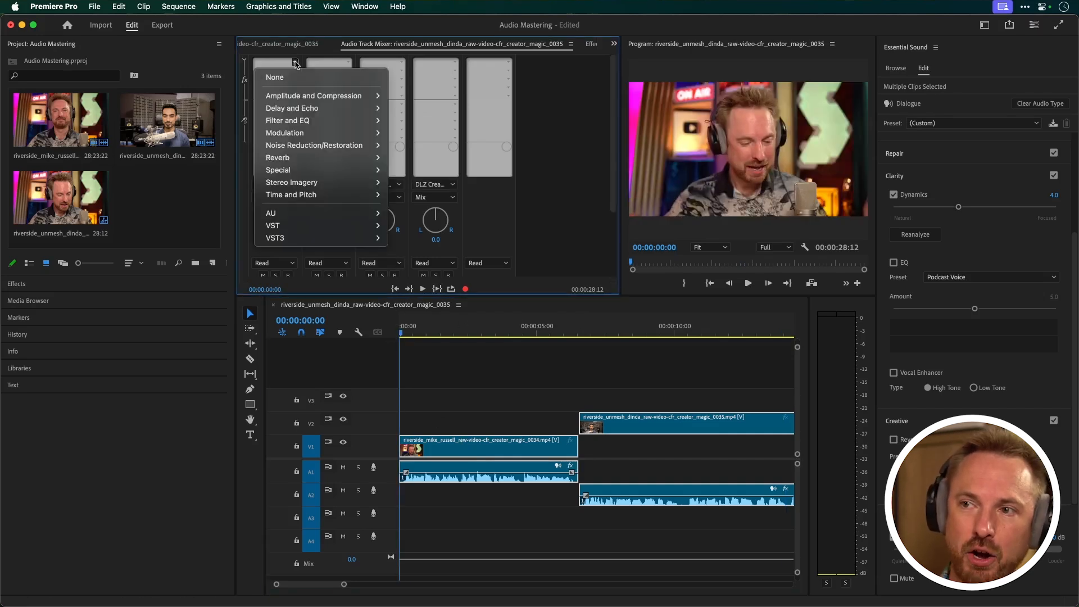
mouse_move(287, 120)
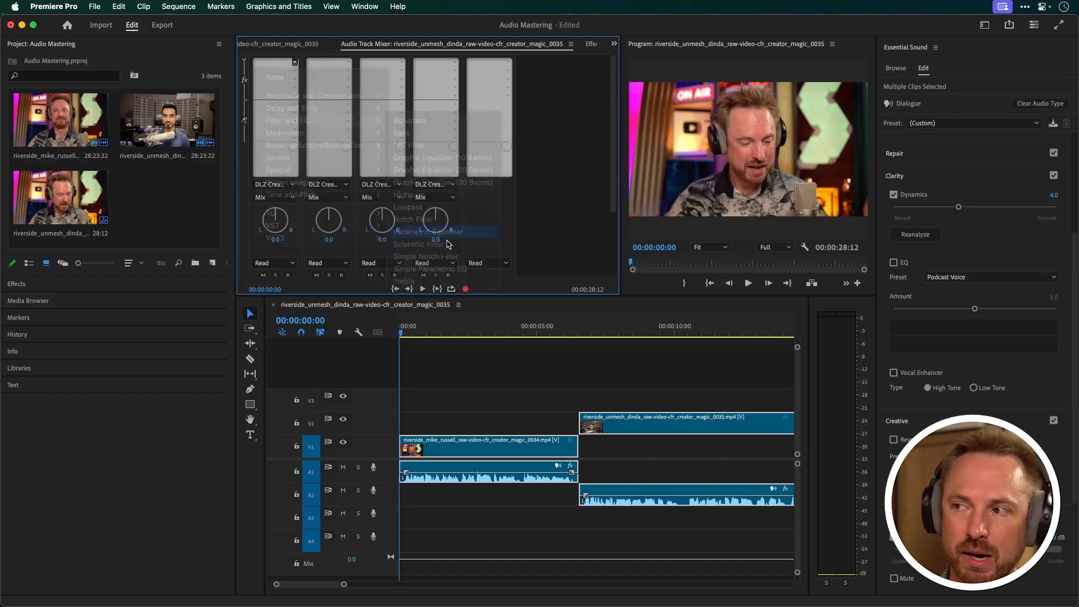
- Add a Parametric Equalizer with the Vocal Enhancer preset to Audio 1's first effect slot
left_click(427, 231)
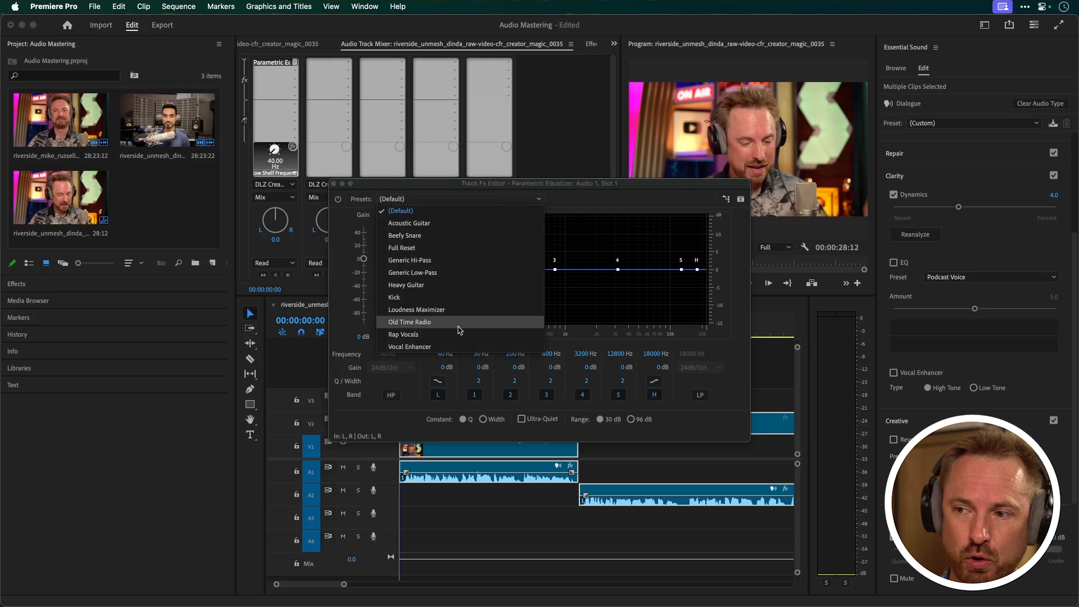
left_click(410, 346)
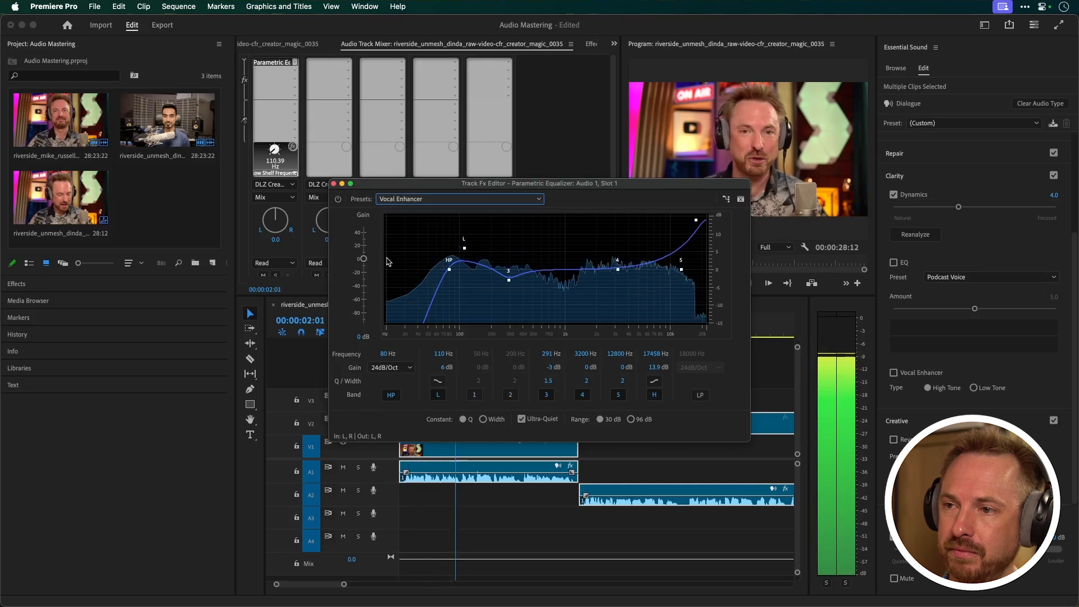
left_click_drag(539, 183, 595, 104)
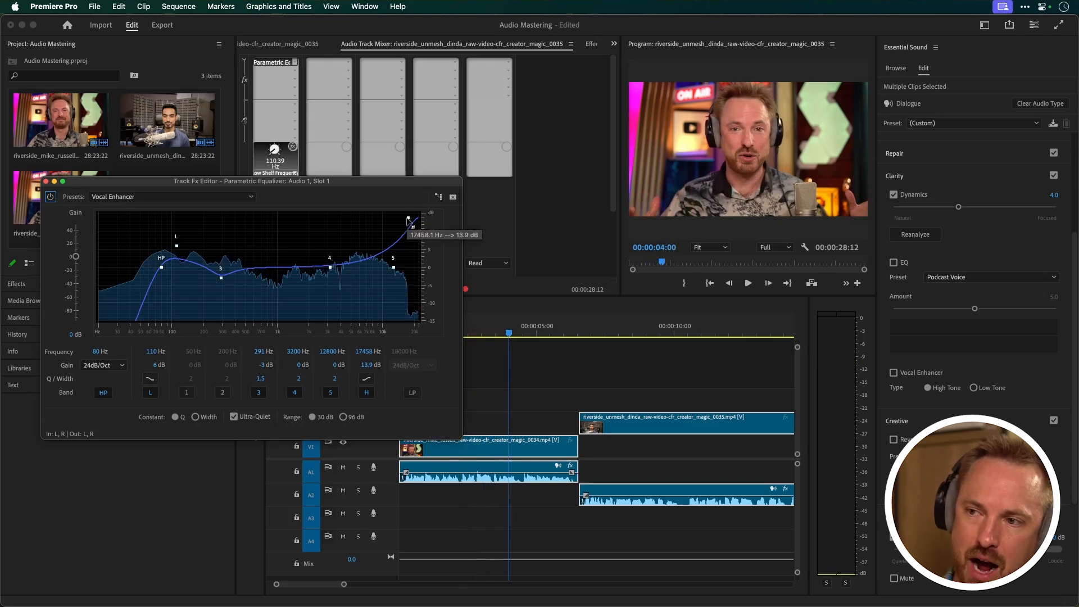
- Lower Audio 1's EQ high shelf to about 9.1 kHz at +5.7 dB, then close the editor
left_click_drag(408, 221, 398, 248)
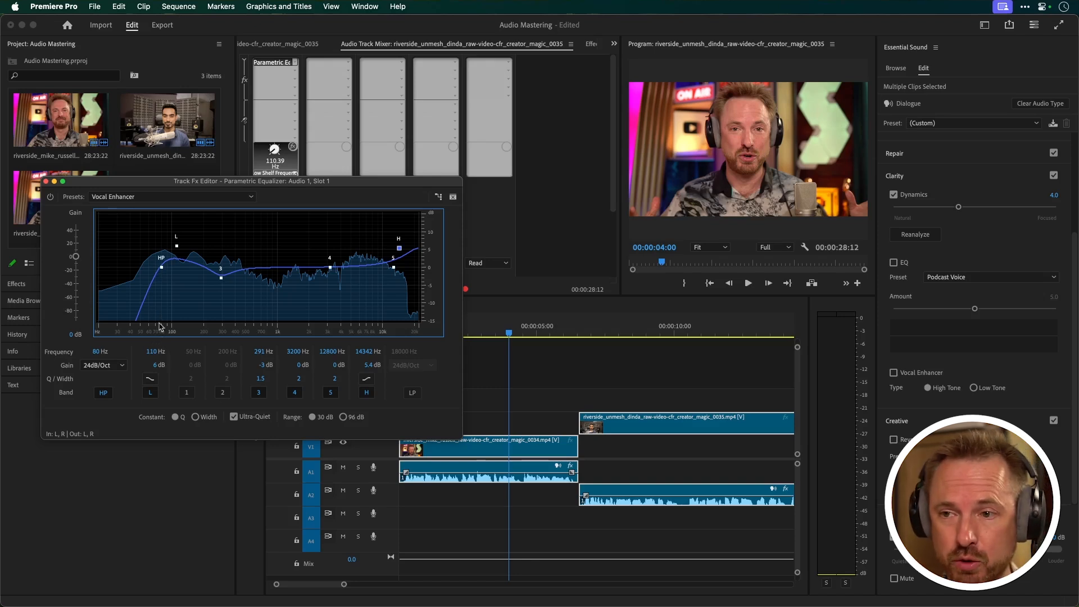
mouse_move(224, 284)
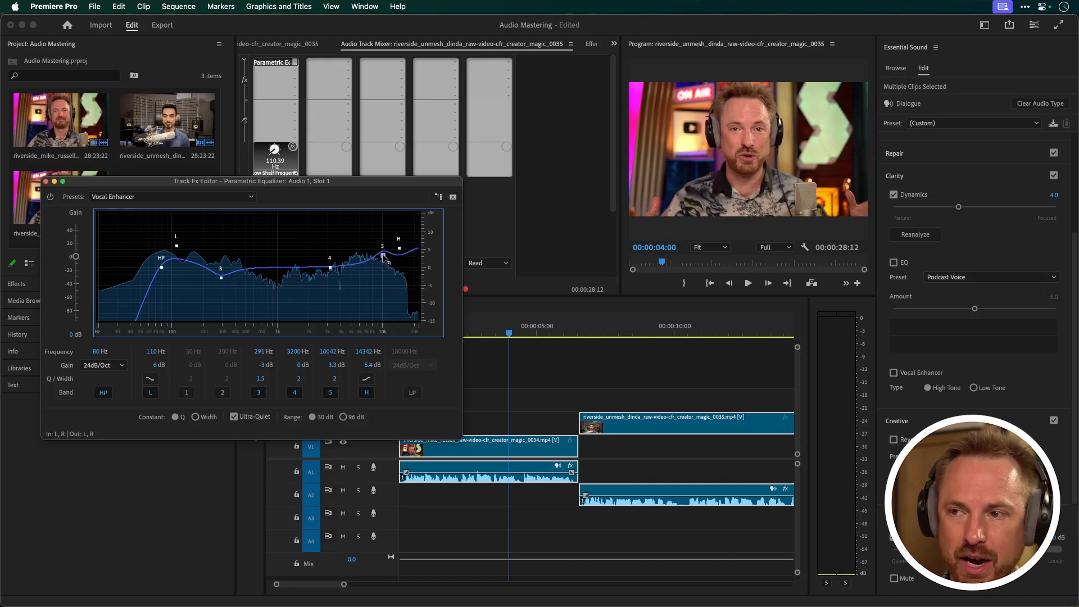
left_click_drag(385, 261, 402, 244)
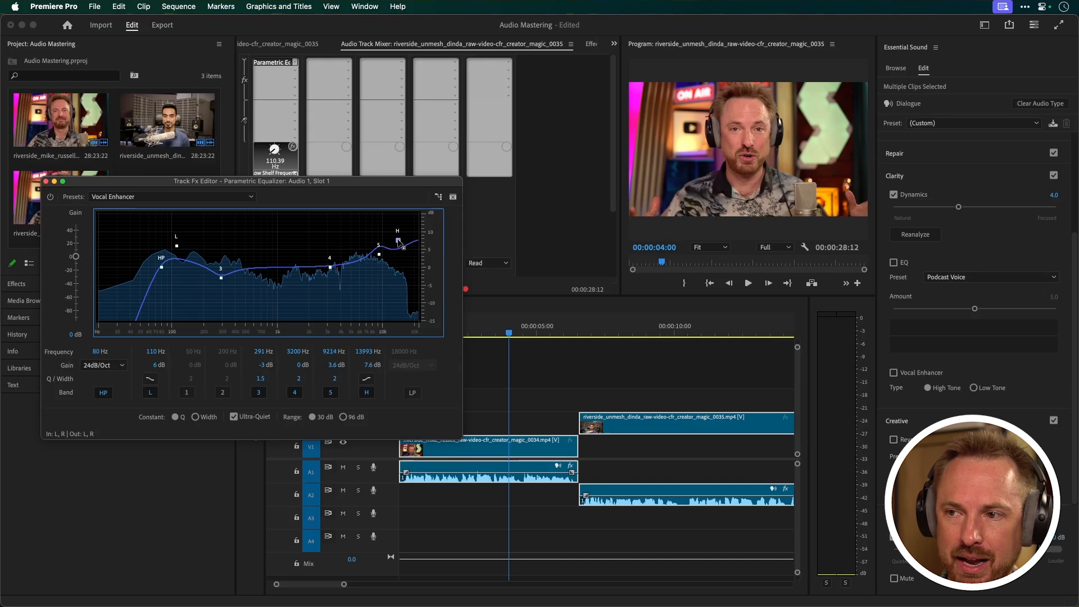
left_click_drag(397, 242, 397, 241)
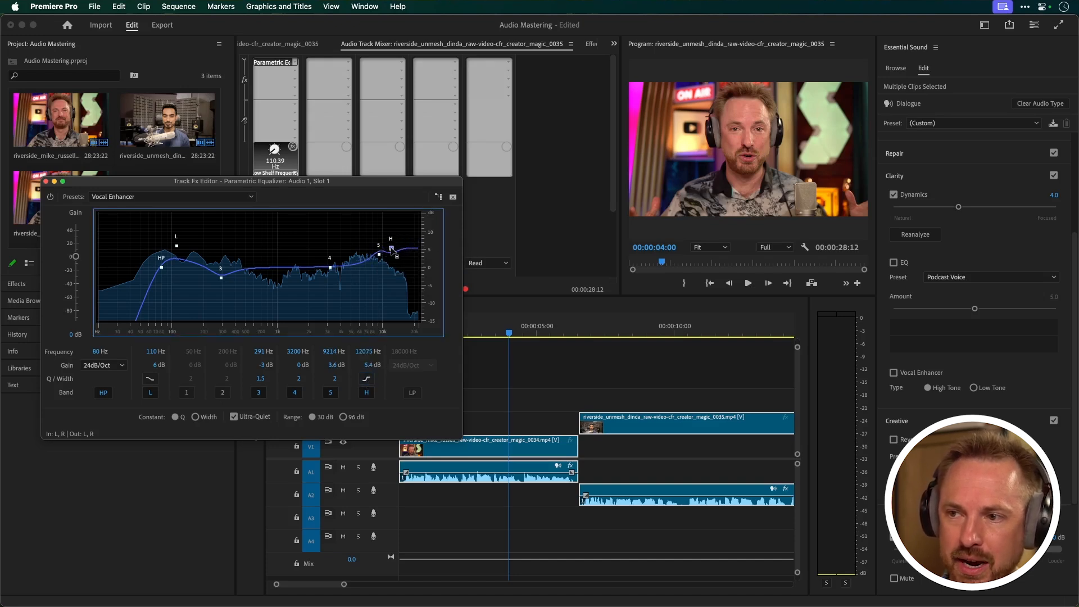
left_click_drag(390, 251, 377, 246)
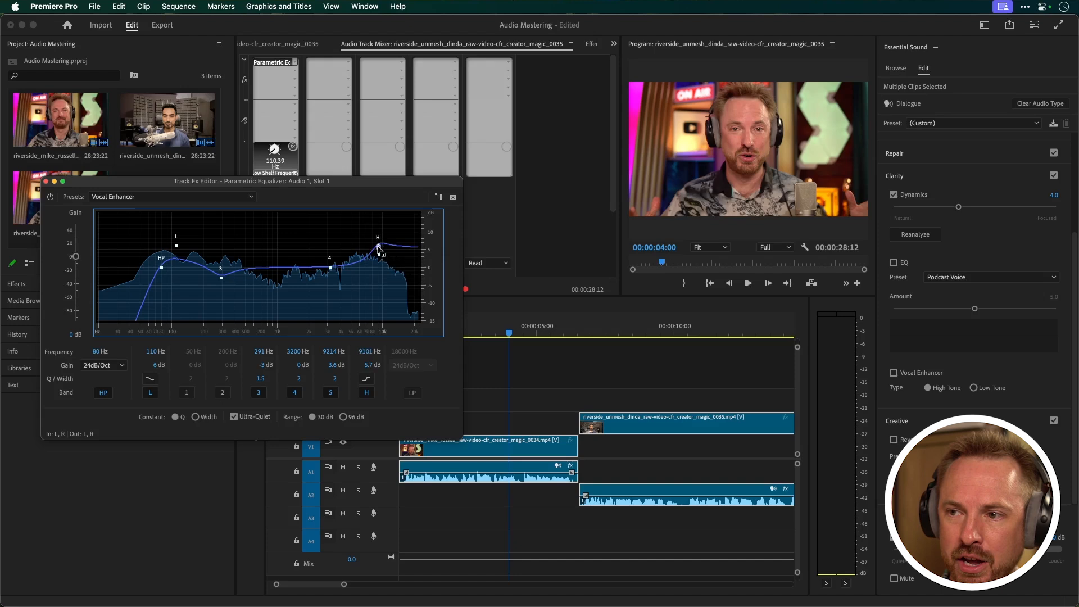
left_click(748, 282)
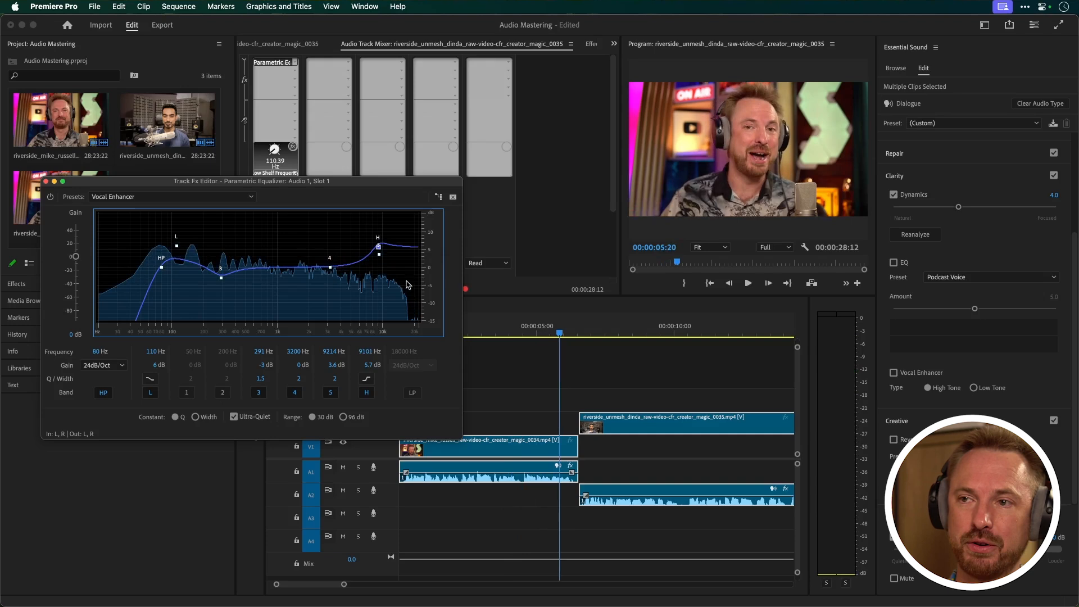
mouse_move(339, 242)
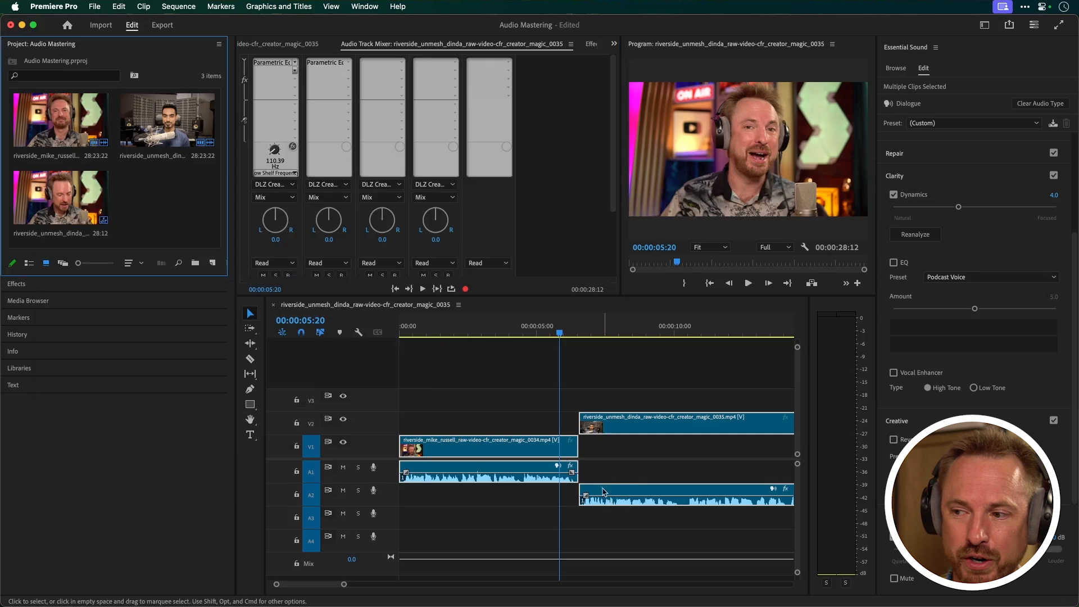
- Copy Audio 1's tuned Vocal Enhancer equalizer onto Audio 2 and open it to verify
left_click(329, 63)
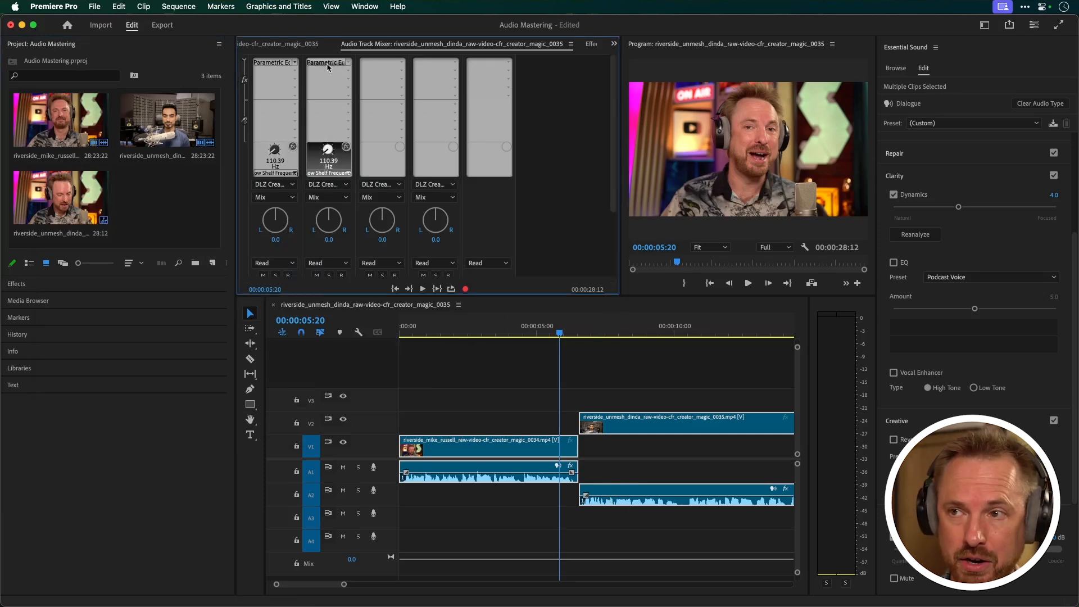
left_click(325, 62)
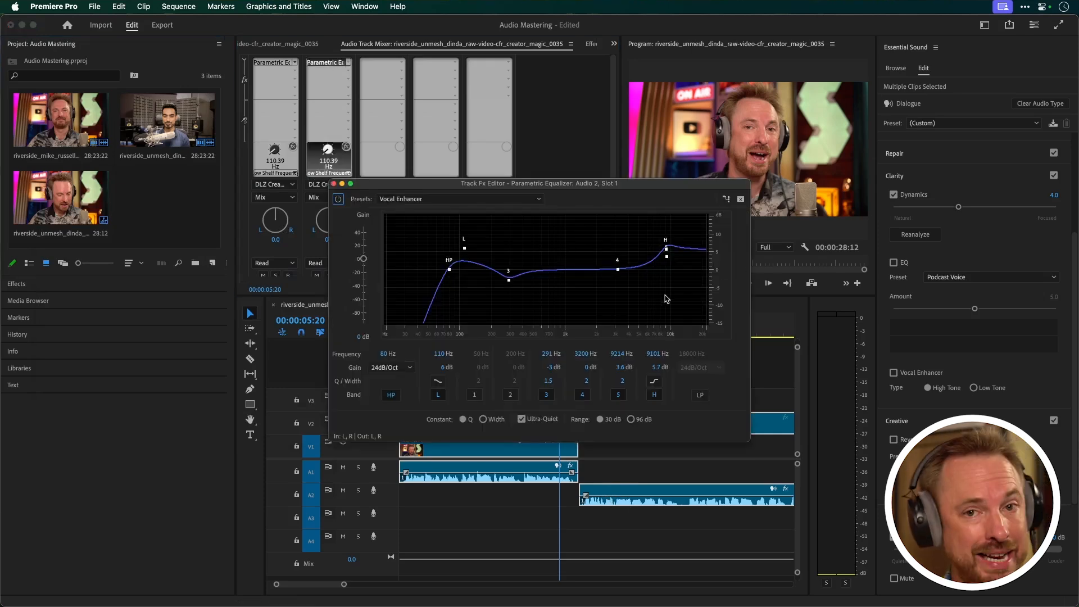
mouse_move(459, 260)
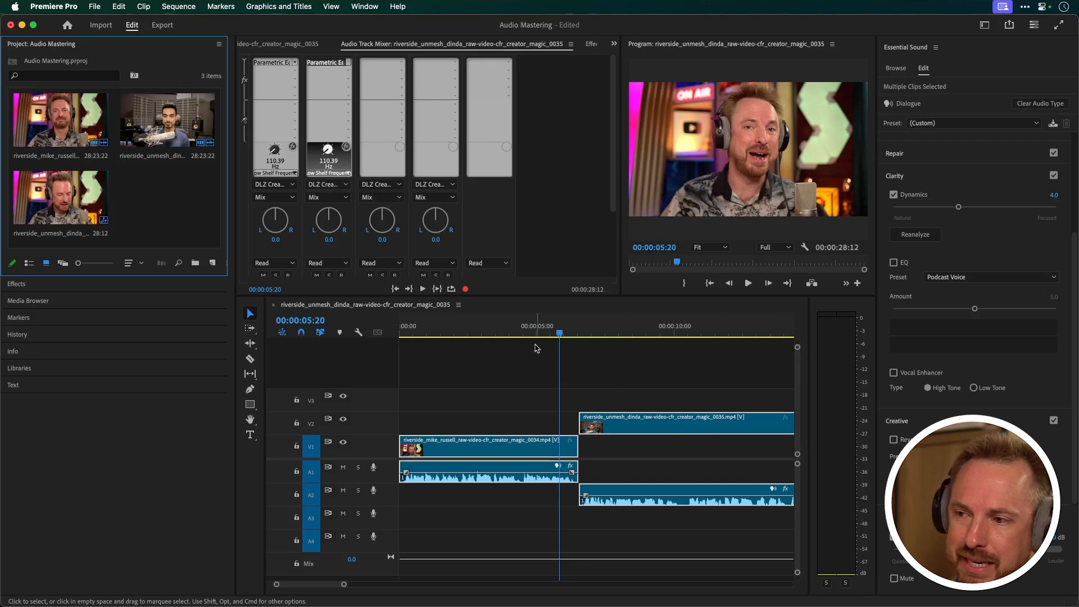
- Place the playhead in the second speaker's clip and scroll the mixer to show both EQs
left_click(446, 326)
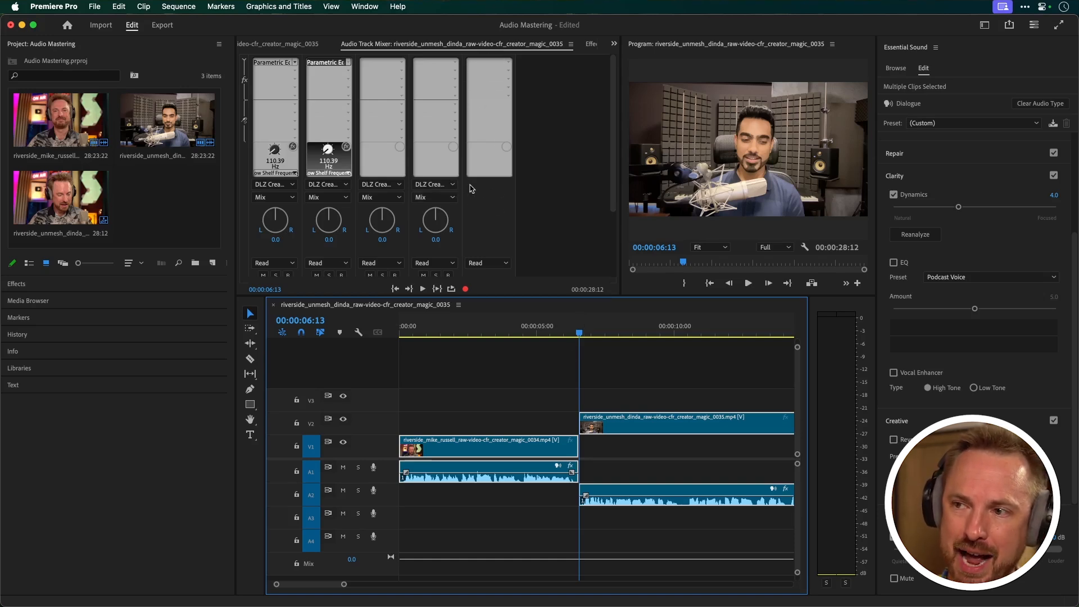
scroll("down", 3)
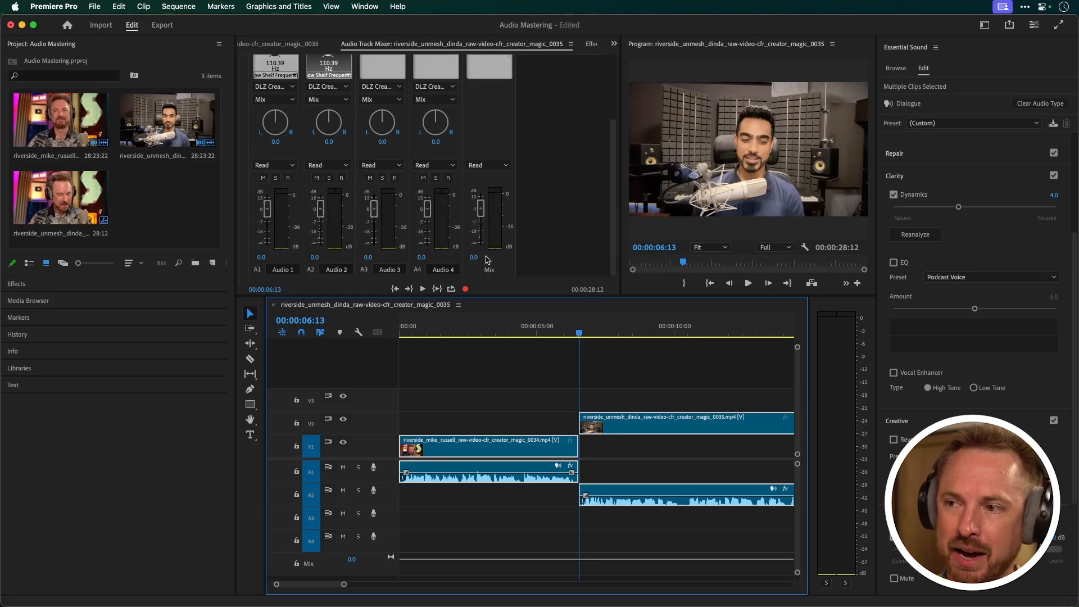
mouse_move(488, 269)
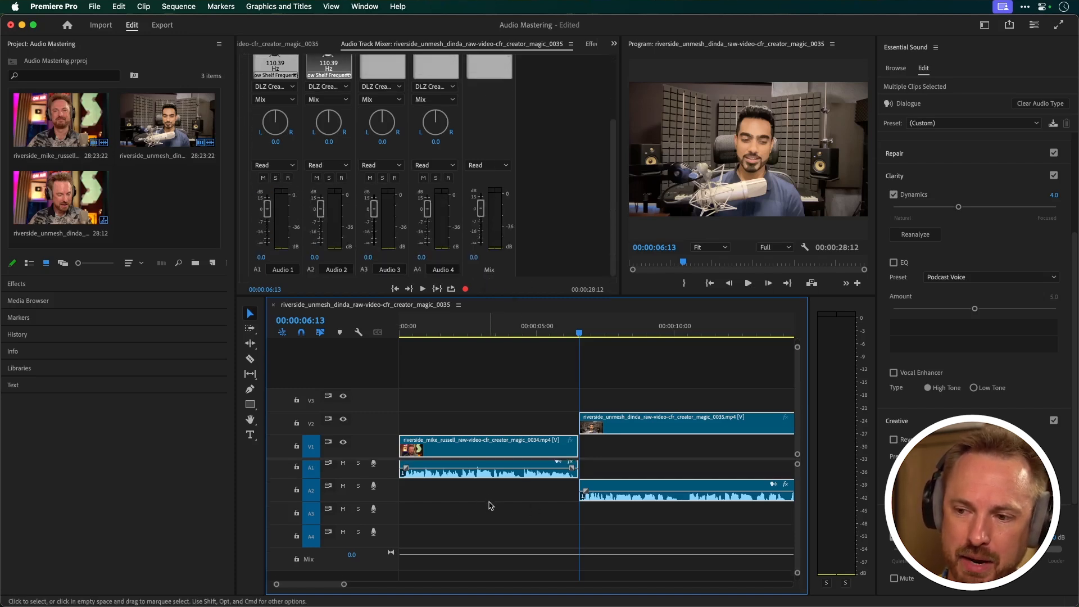
mouse_move(557, 558)
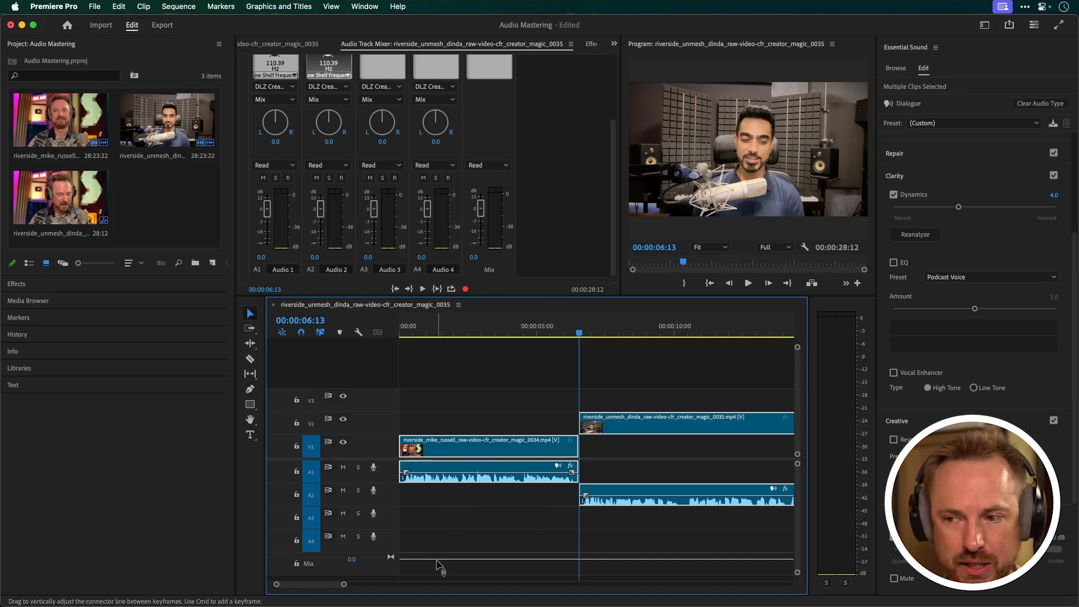
mouse_move(490, 114)
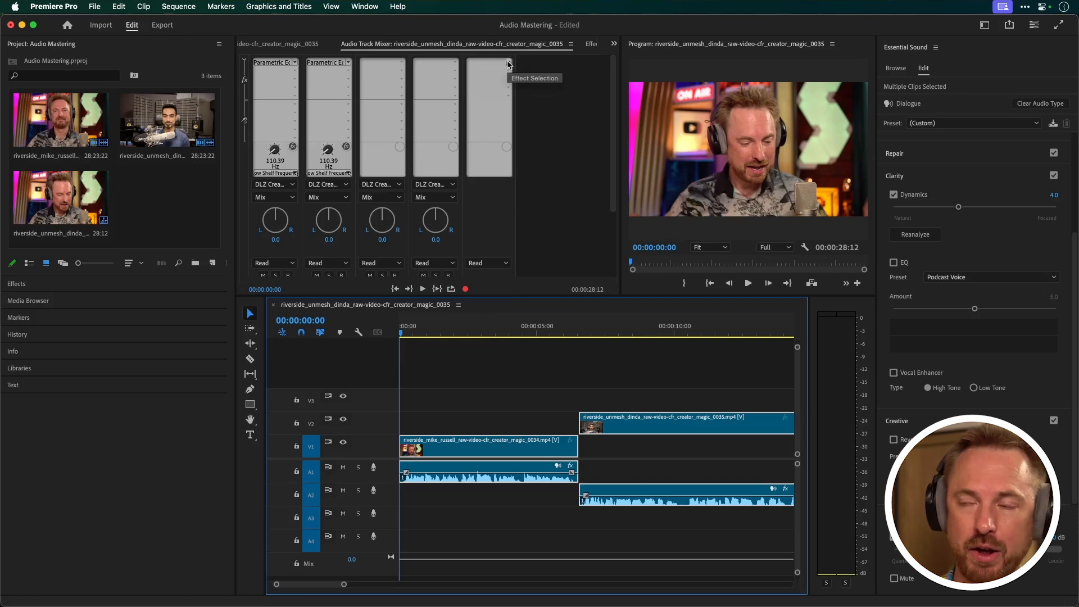
- Add a Hard Limiter to the Mix track with Maximum Amplitude at -1 dB
left_click(507, 62)
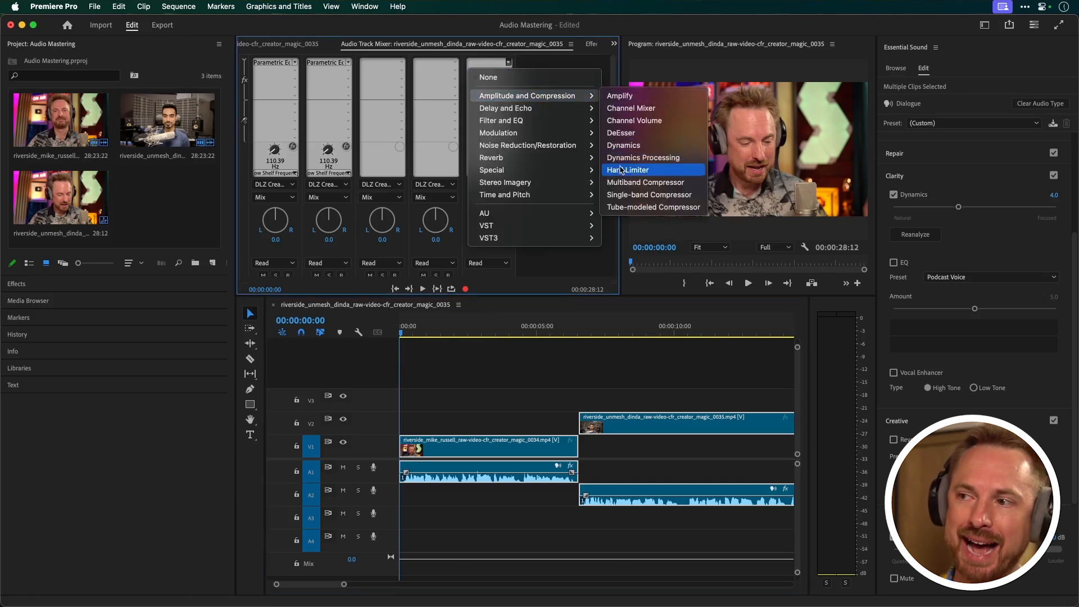
left_click(628, 169)
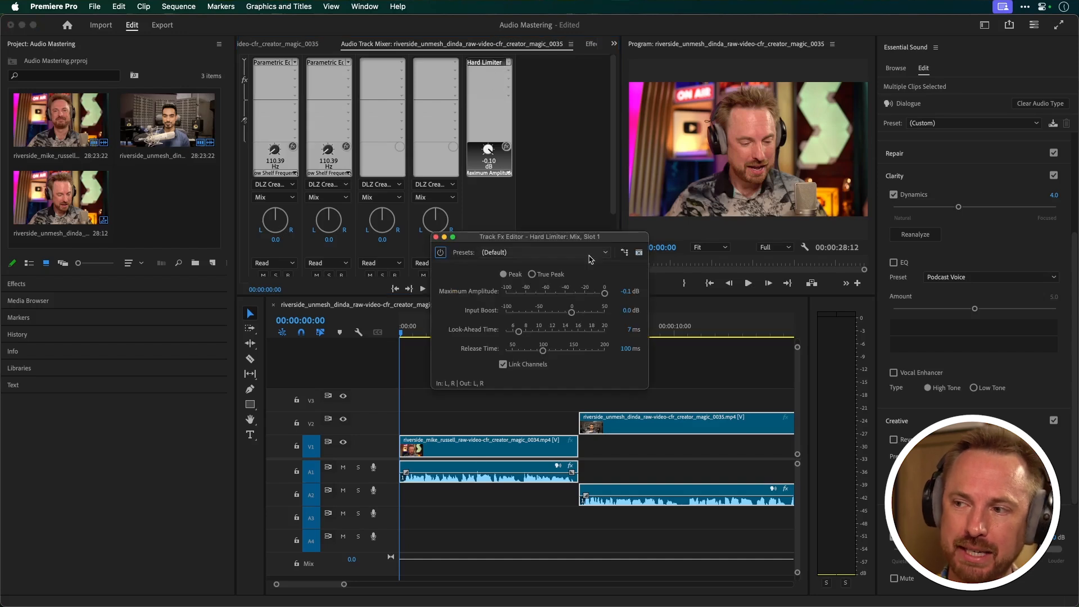
left_click(629, 290)
type("-1")
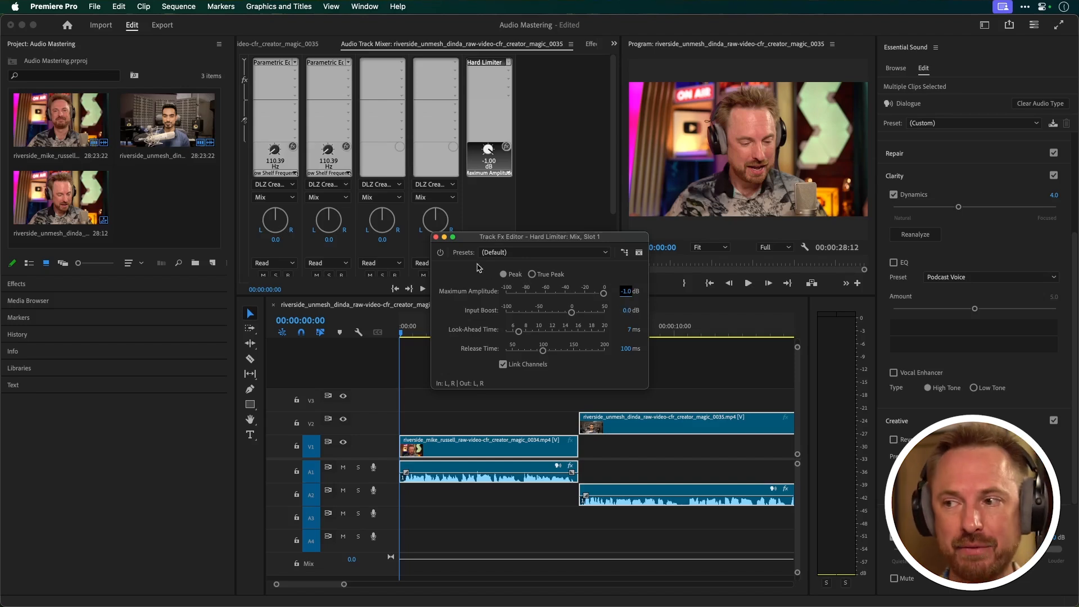
mouse_move(466, 298)
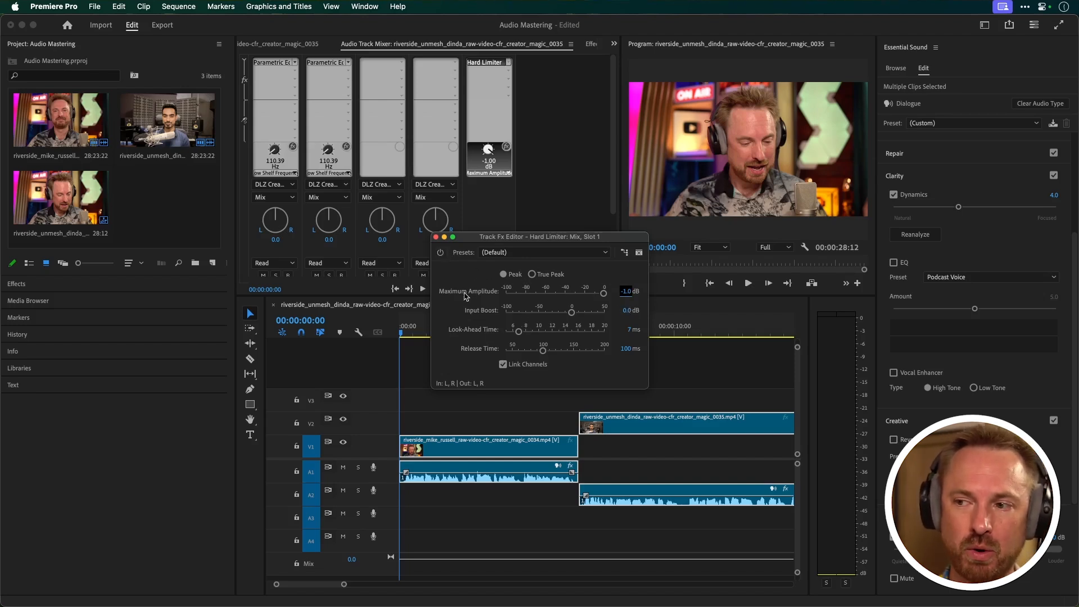
left_click(435, 236)
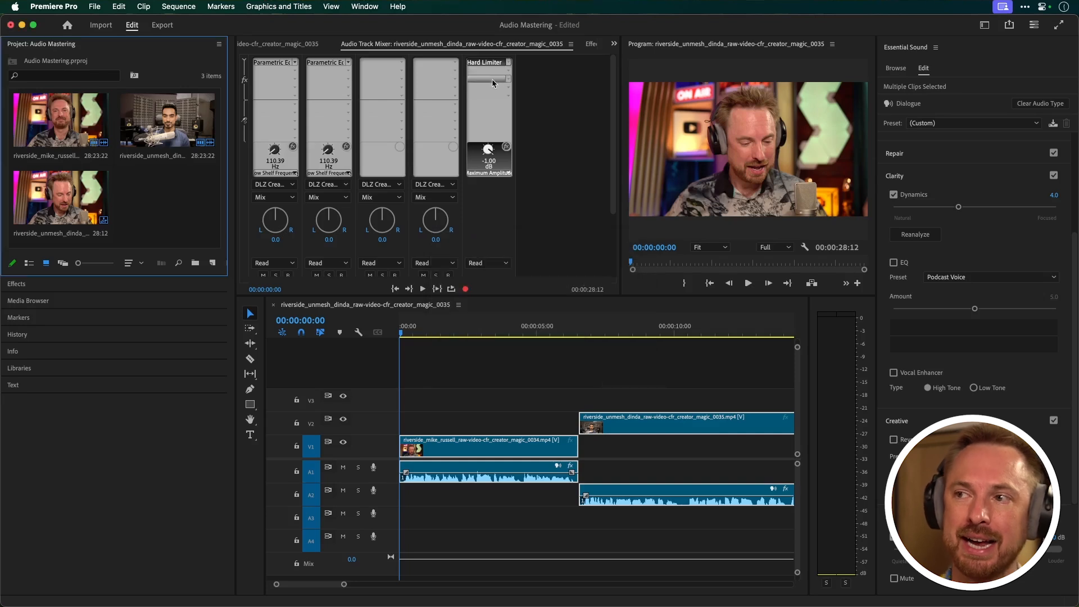
mouse_move(508, 72)
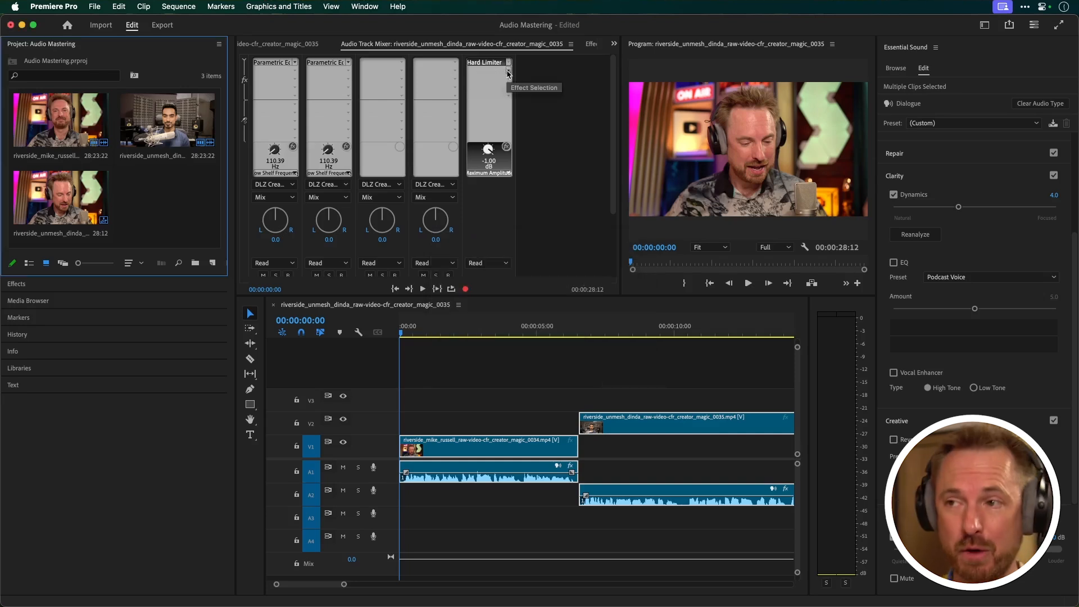
- Insert a Loudness Meter in the Mix track's second slot with the YouTube preset
left_click(507, 72)
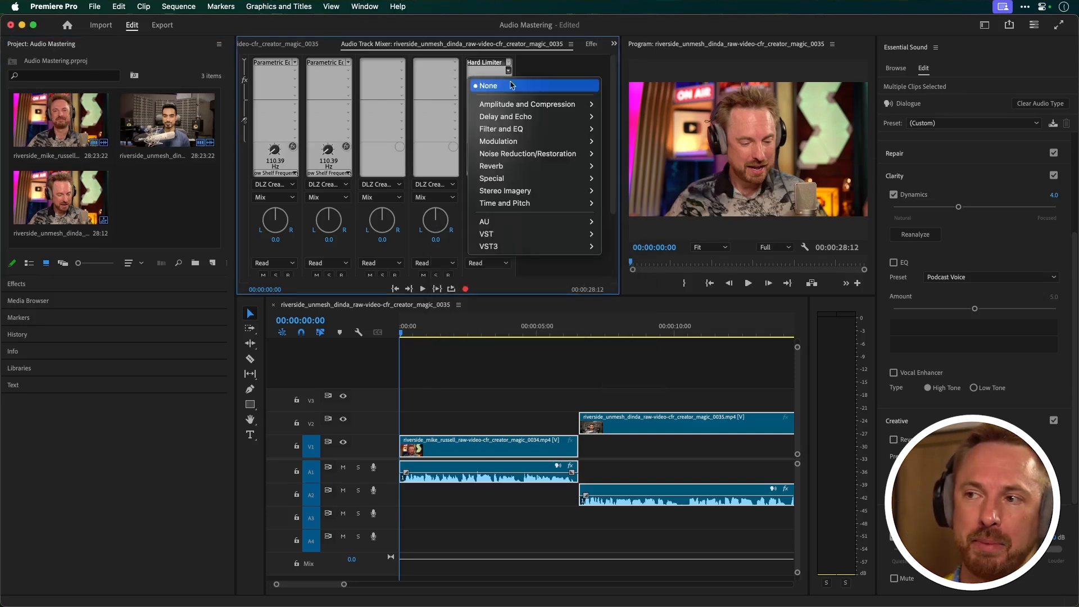
mouse_move(491, 178)
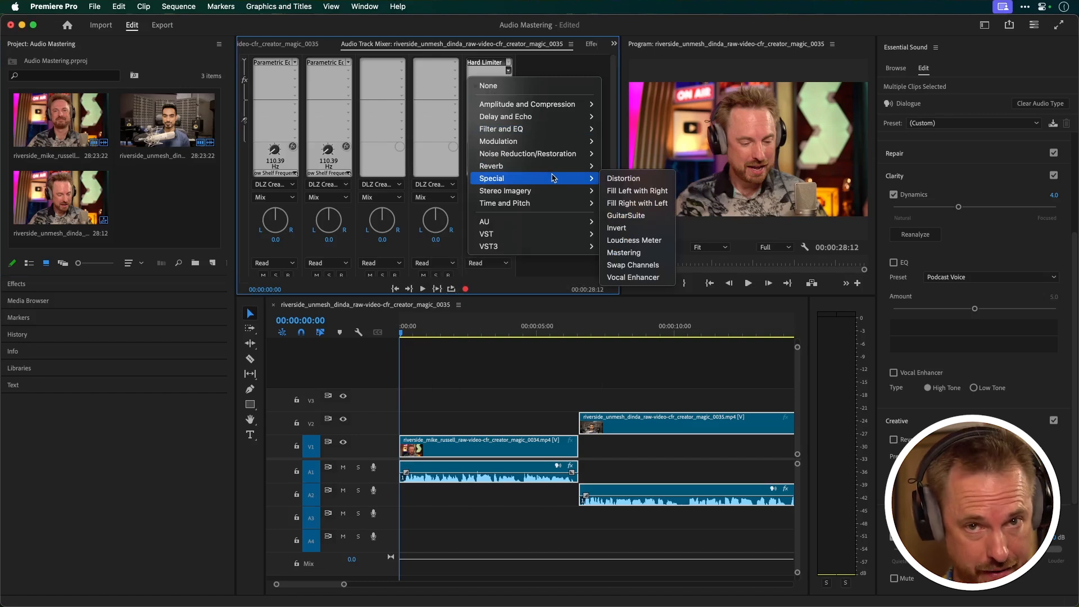
mouse_move(634, 240)
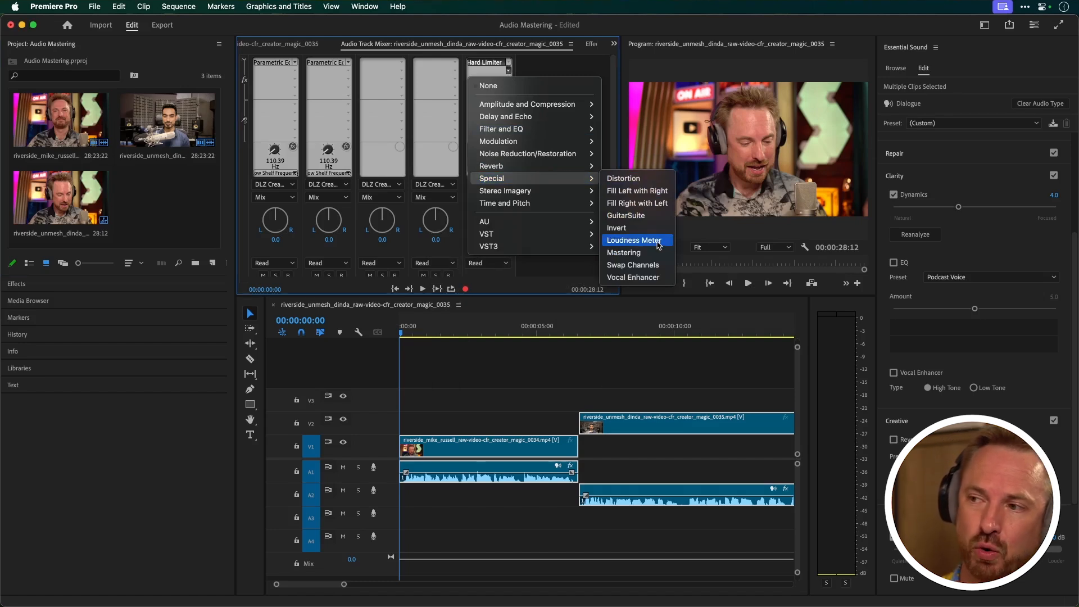
left_click(634, 240)
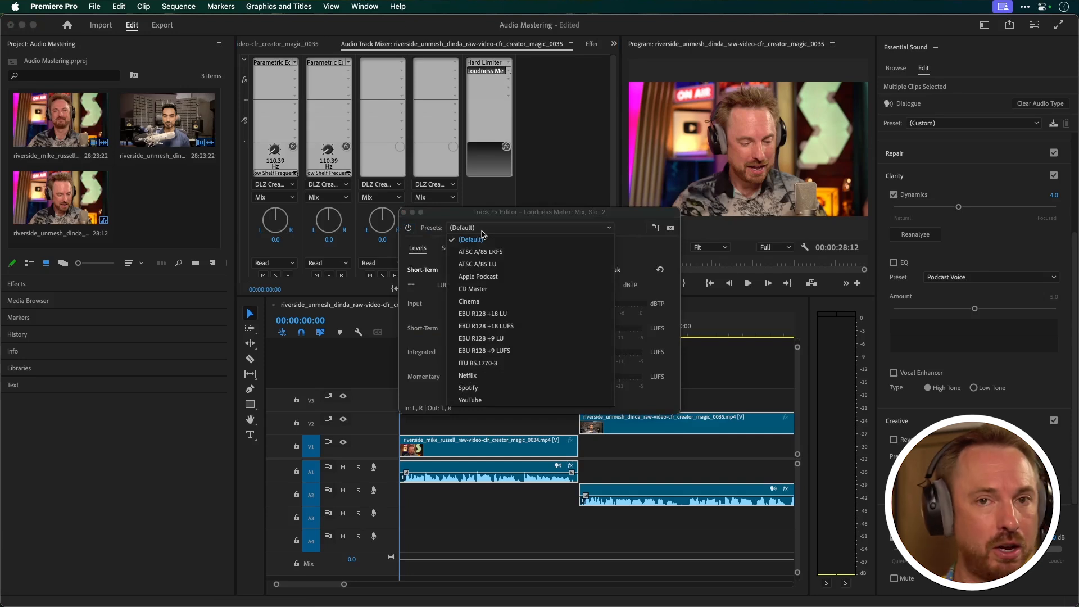
mouse_move(537, 315)
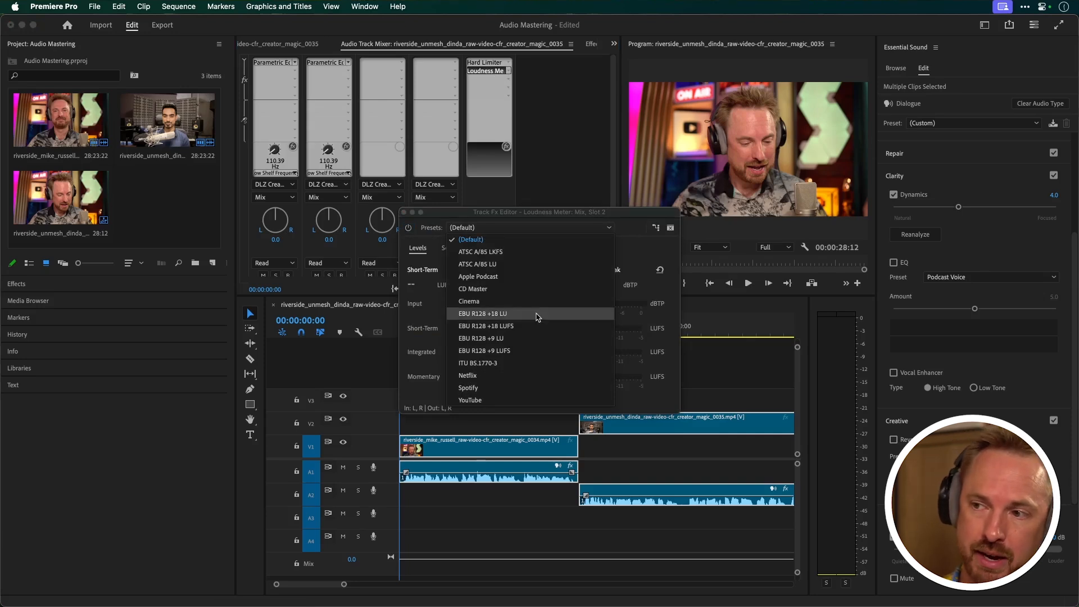
mouse_move(498, 376)
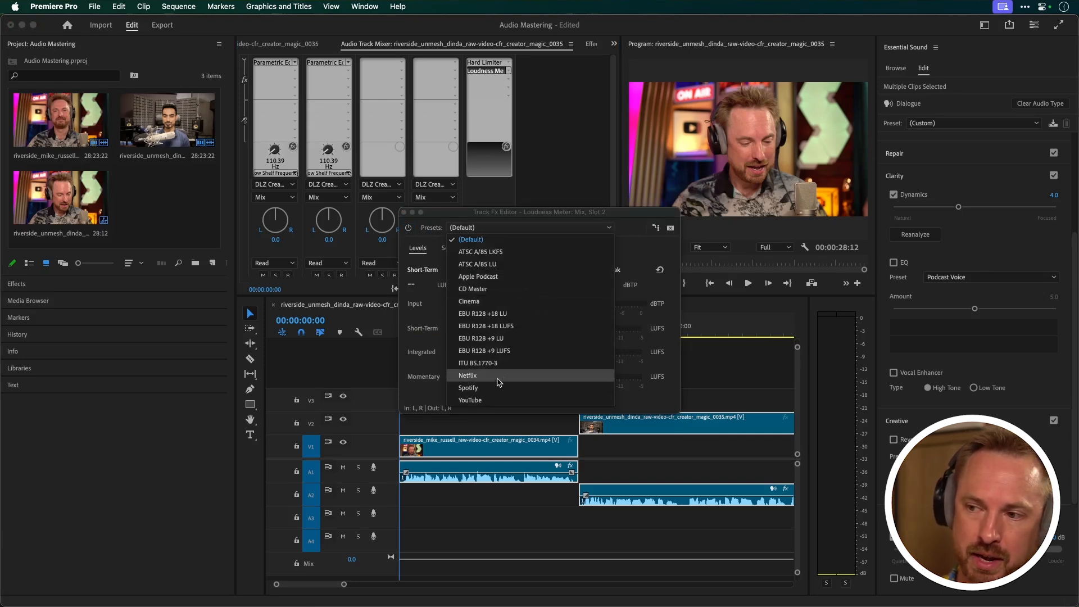
mouse_move(494, 400)
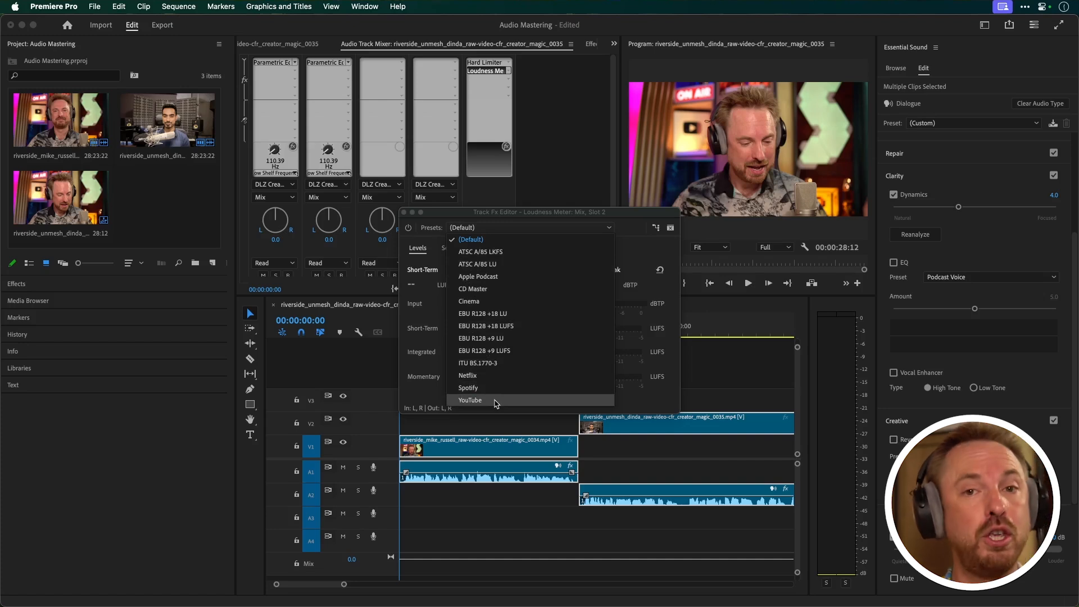
left_click(470, 399)
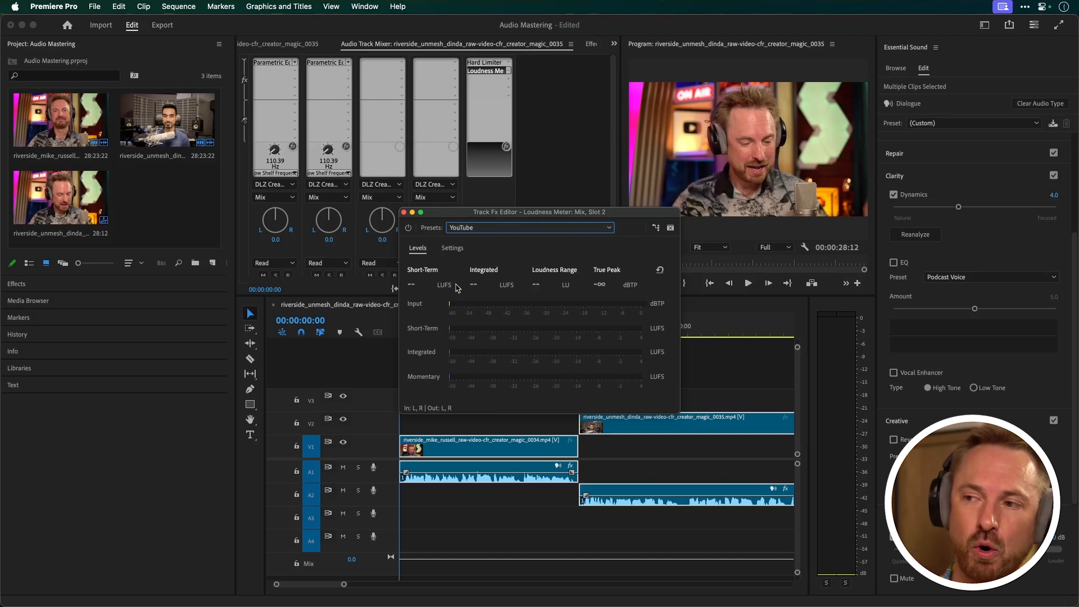
- View the -14 LUFS target, then play to read -18.4 LUFS integrated, -1.9 dBTP peak
left_click(452, 248)
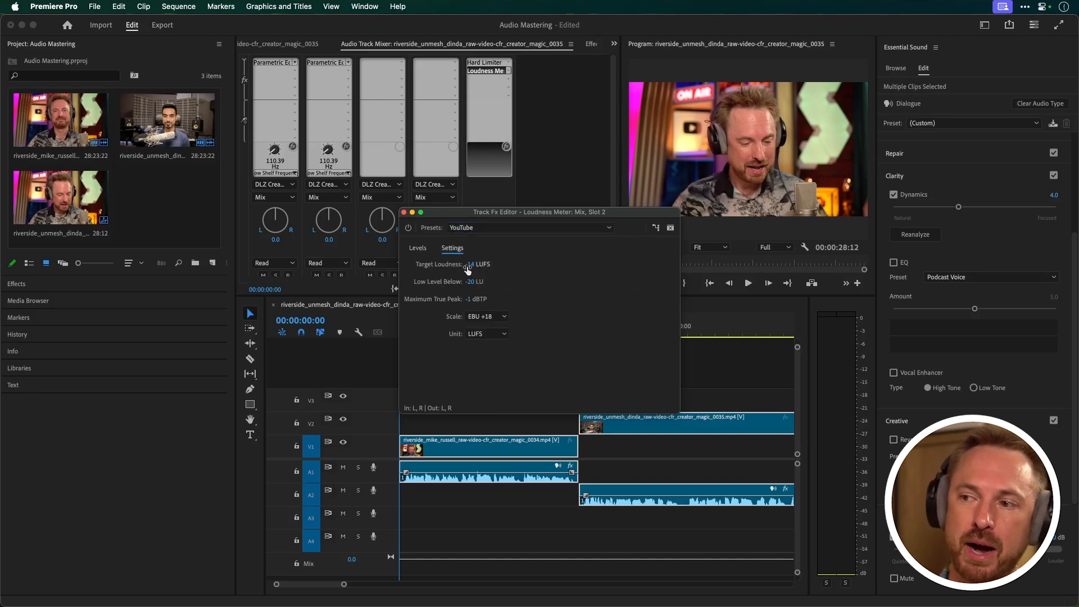
left_click(417, 248)
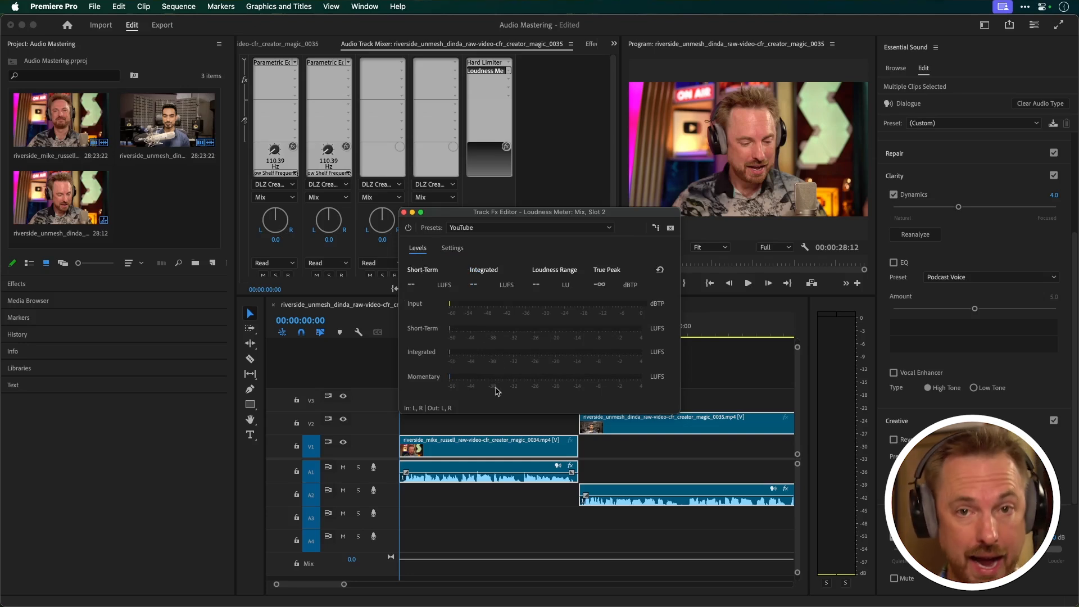
left_click(748, 283)
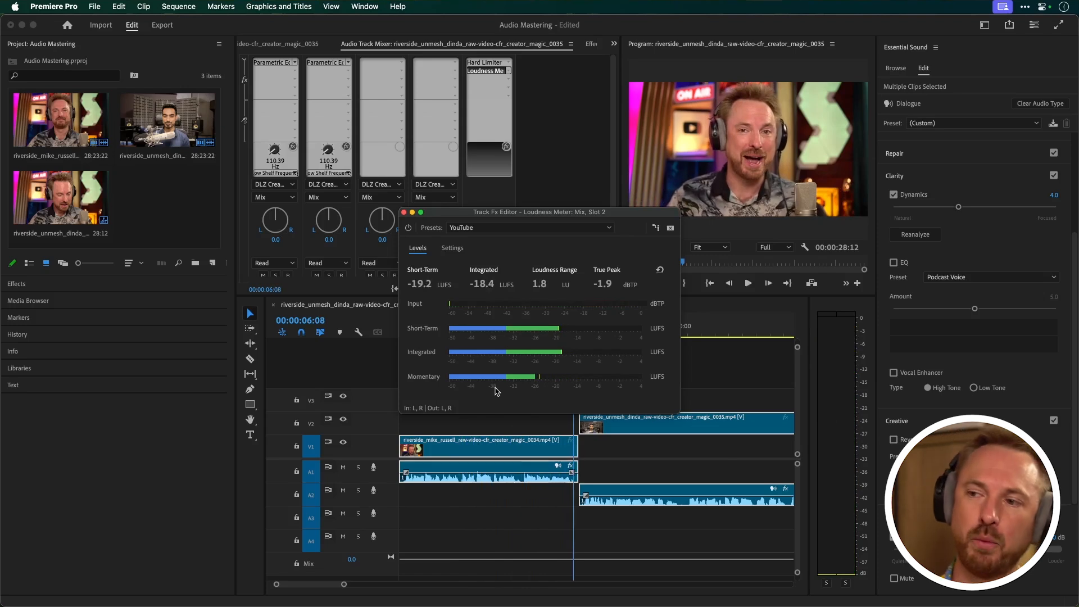
mouse_move(482, 283)
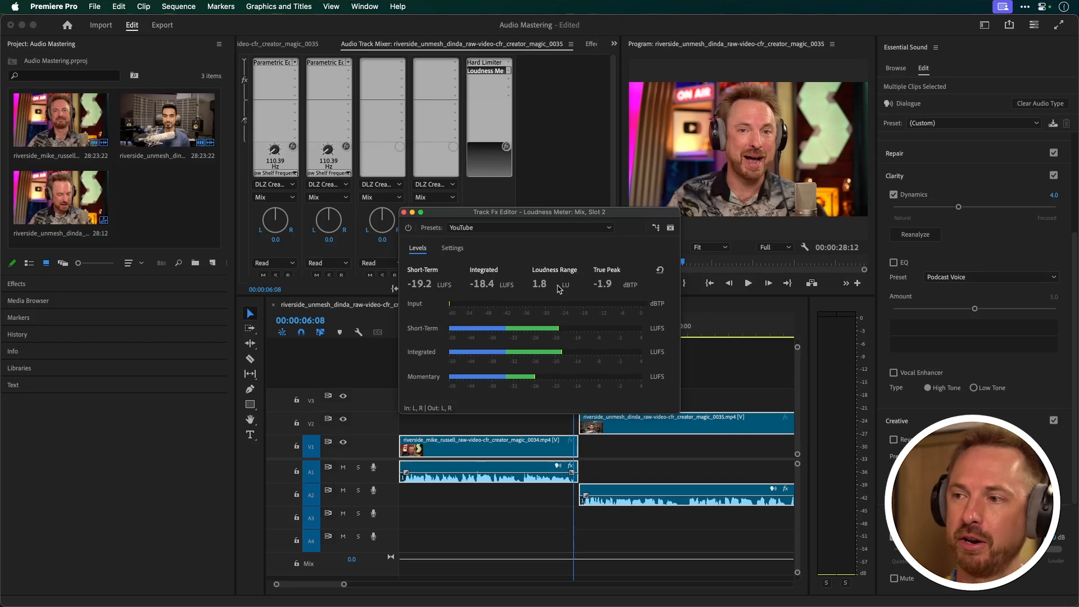
mouse_move(595, 296)
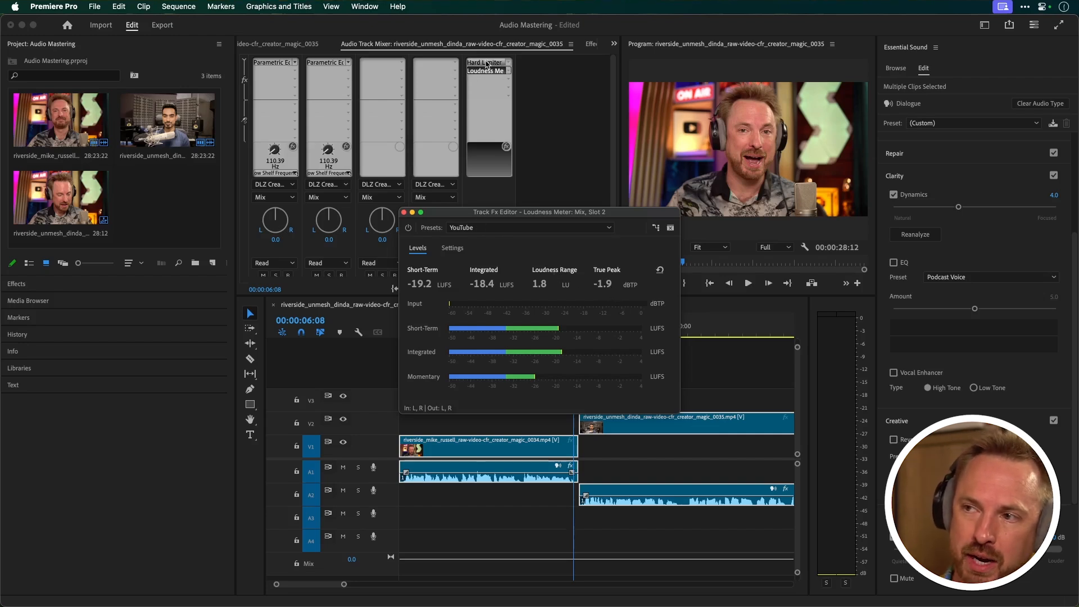
- Reset the meters from the start and replay, reading -15.5 LUFS integrated, -1.0 dBTP peak
left_click(487, 62)
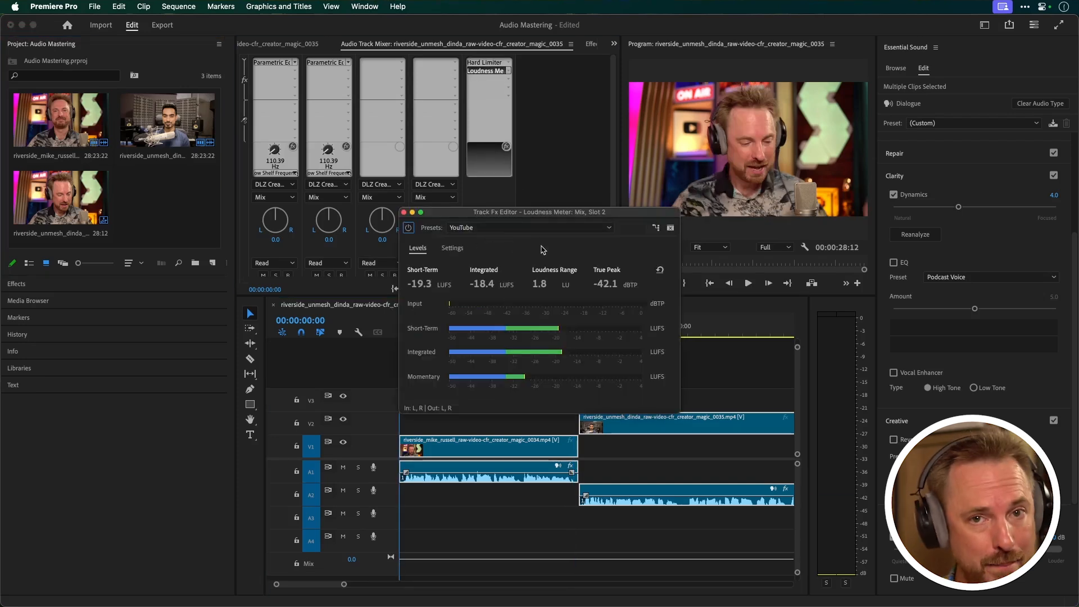
mouse_move(660, 270)
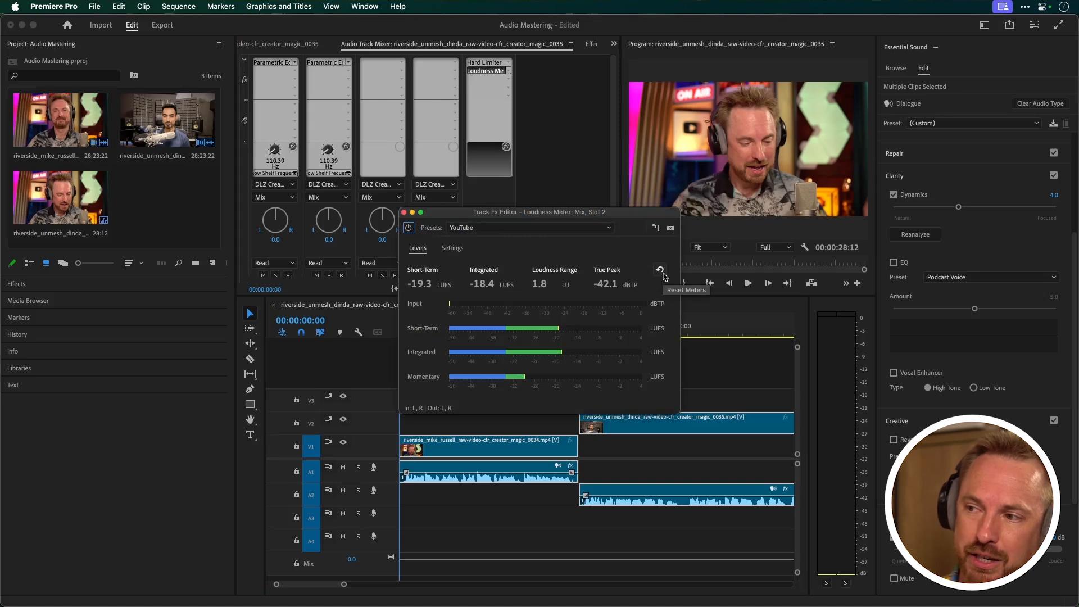
left_click(660, 269)
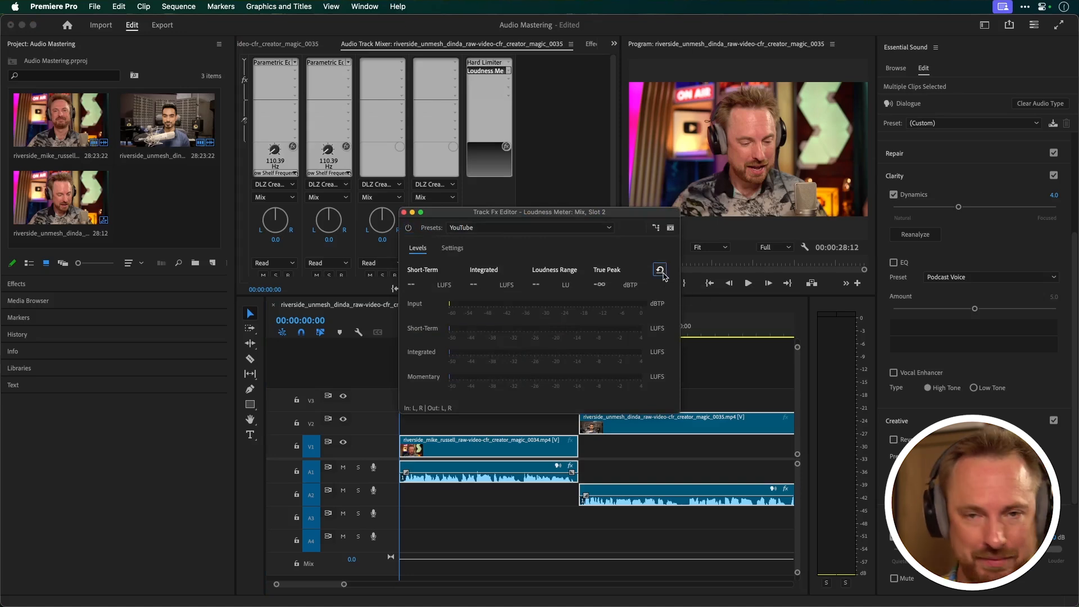
left_click(748, 283)
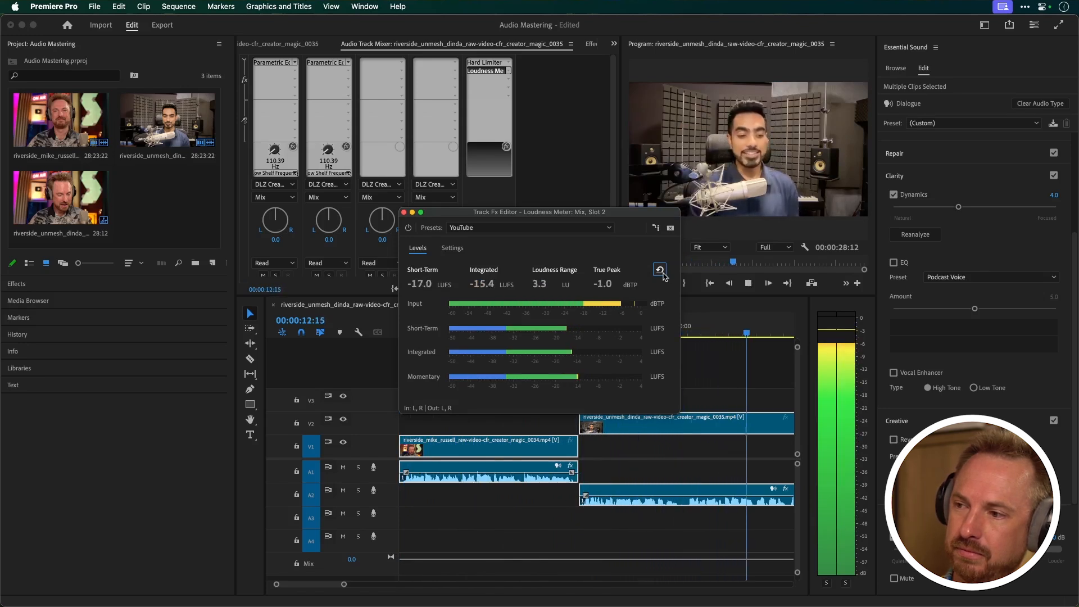
left_click(747, 283)
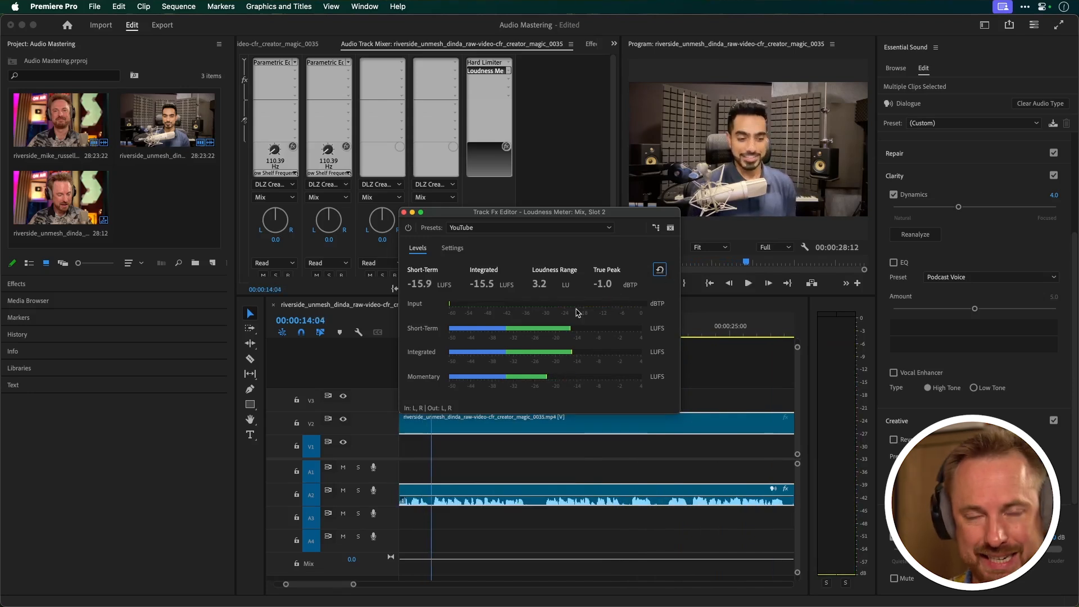
mouse_move(482, 291)
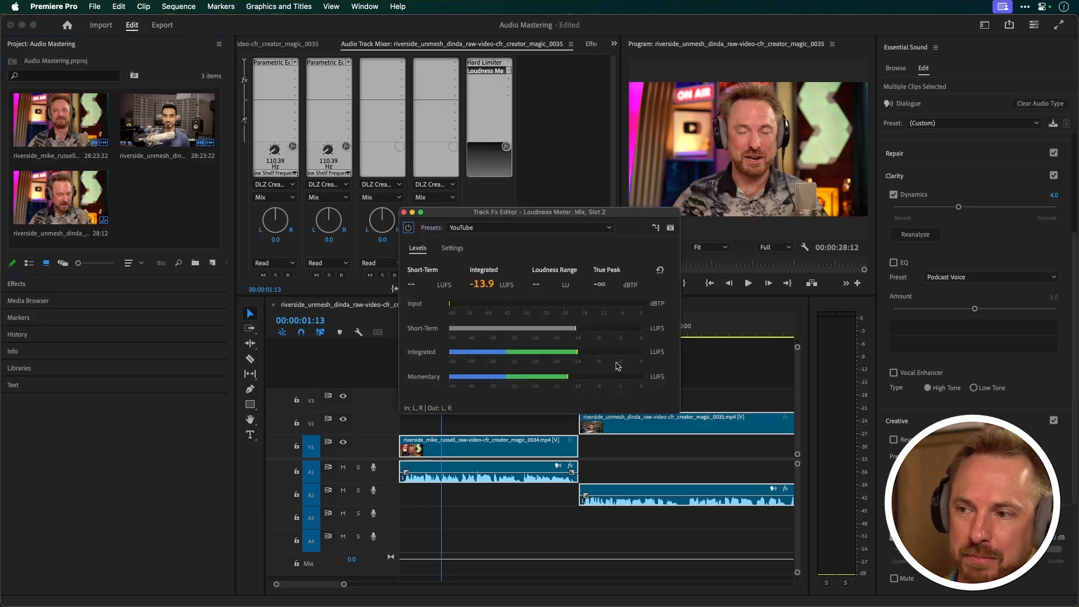
- Play to about 14 seconds, reading -14.6 LUFS integrated and -1.0 dBTP peak
left_click(659, 270)
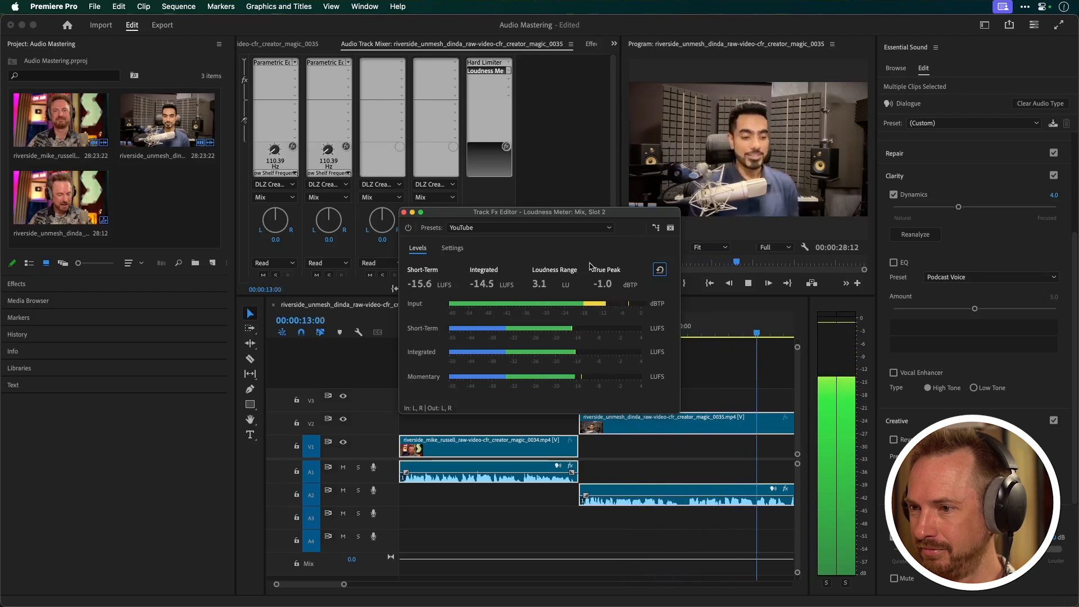
left_click(748, 283)
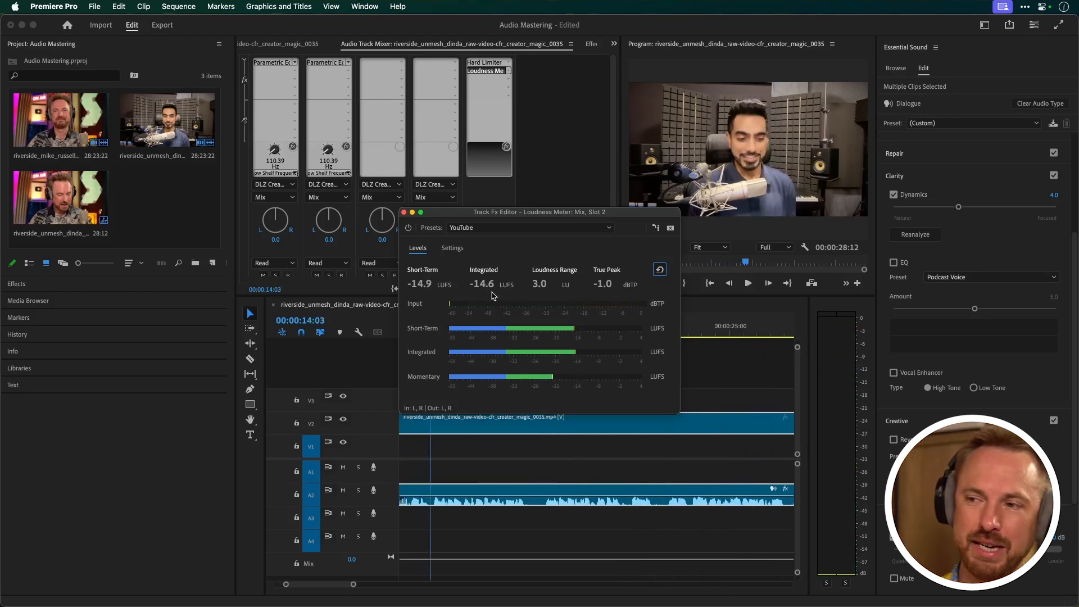